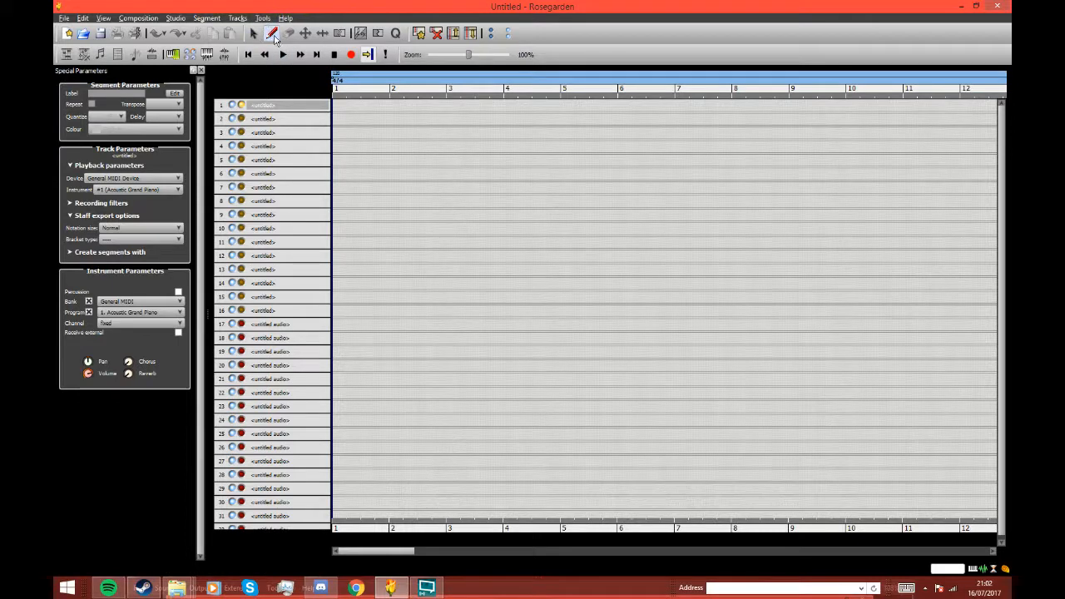
Draw an empty segment on track 1 spanning bars 1 to 4 with the pencil tool
{"action": "left_click", "coordinate": [273, 33]}
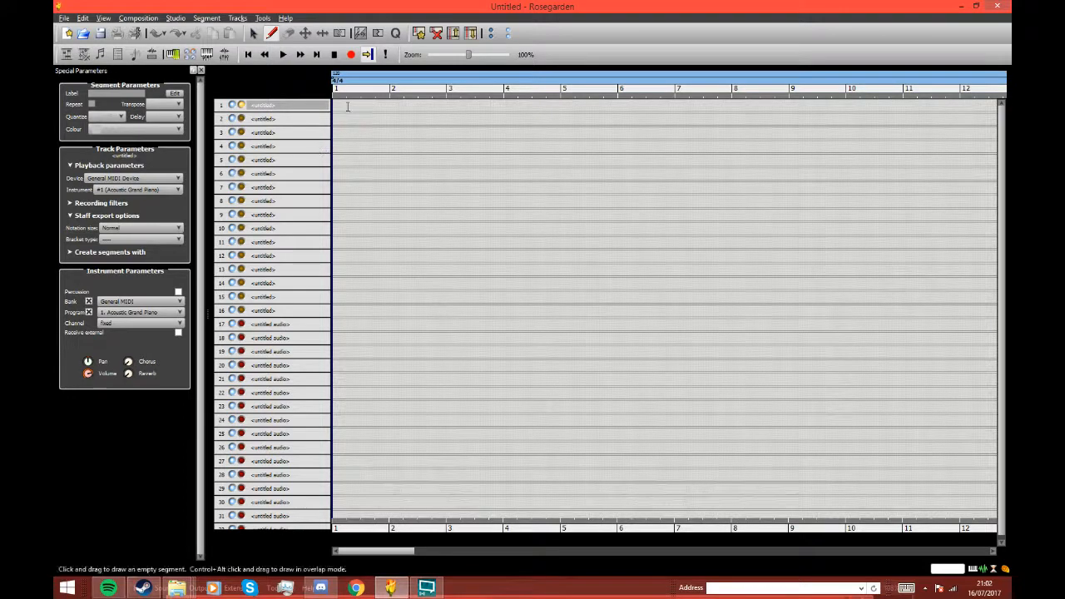
{"action": "left_click_drag", "start_coordinate": [334, 105], "coordinate": [387, 105]}
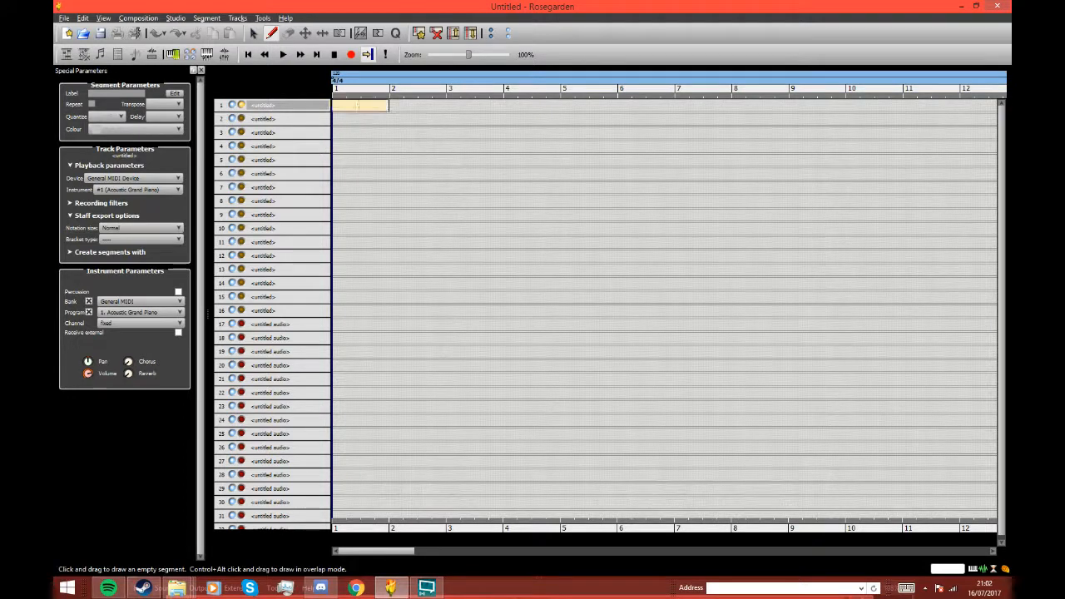
{"action": "left_click_drag", "start_coordinate": [334, 105], "coordinate": [499, 105]}
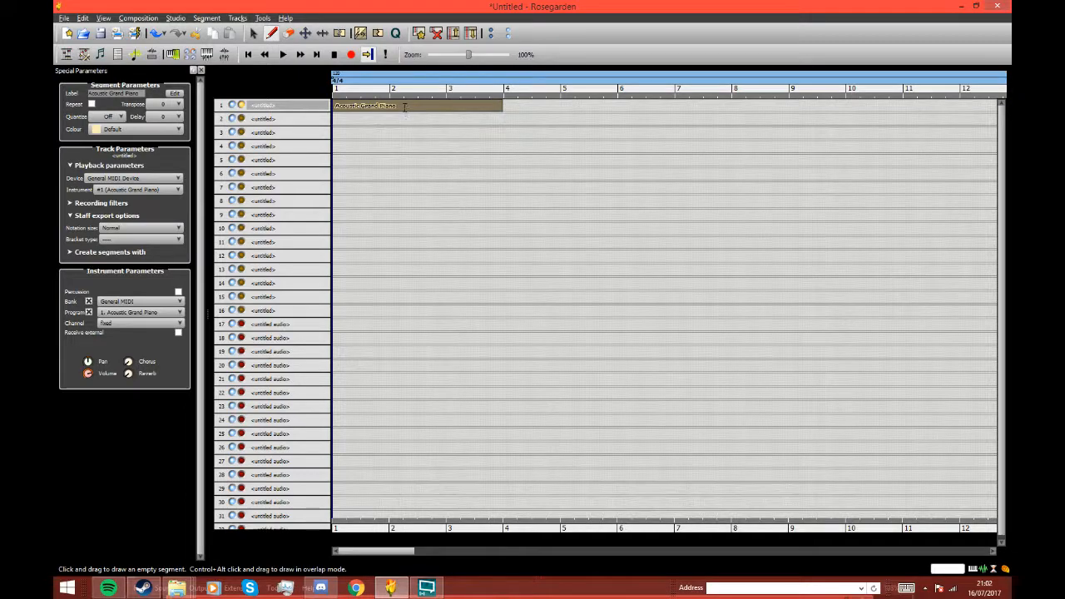
Open the segment in the Notation editor and place melody notes, undoing one mistake
{"action": "double_click", "coordinate": [375, 106]}
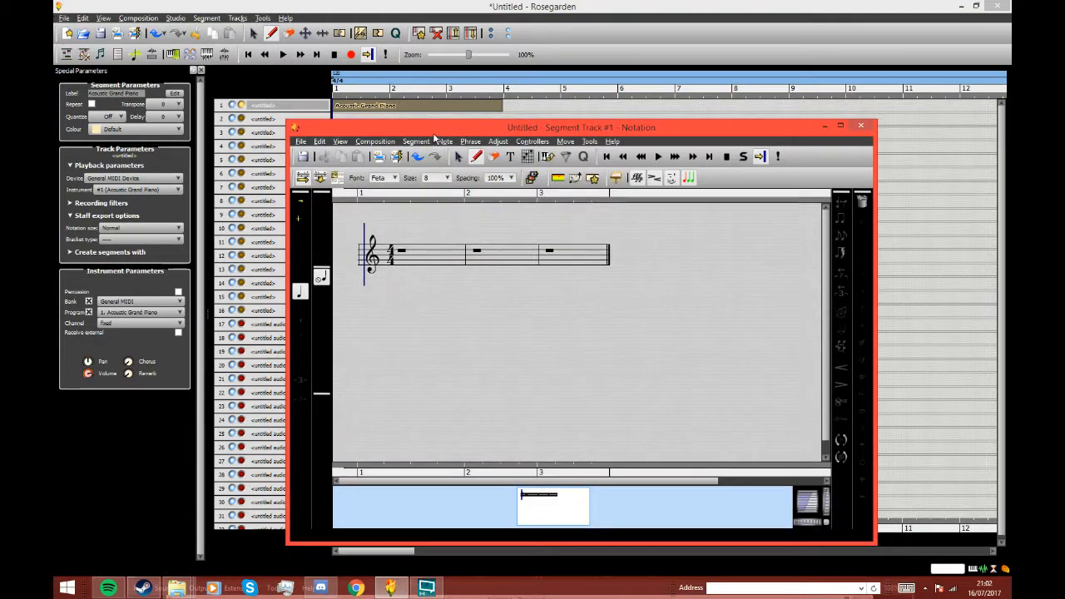
{"action": "left_click_drag", "start_coordinate": [578, 127], "coordinate": [545, 123]}
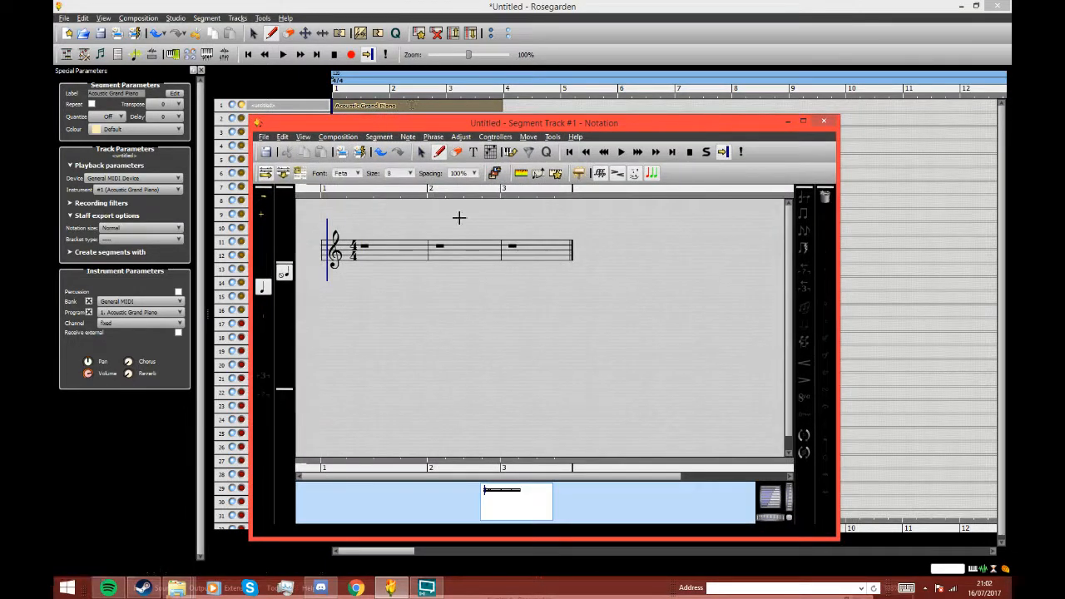
{"action": "mouse_move", "coordinate": [439, 151]}
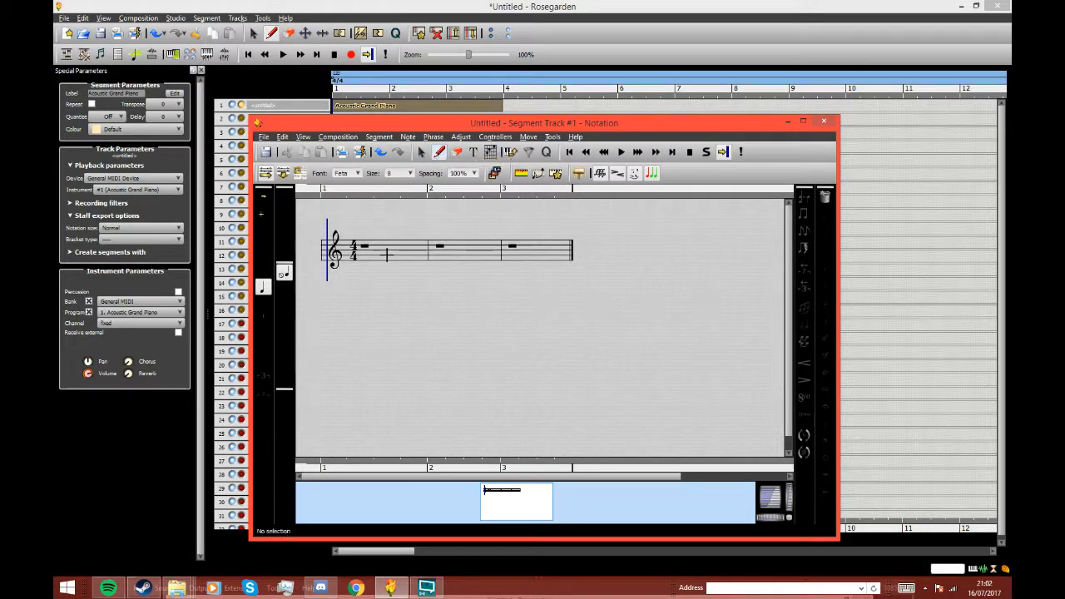
{"action": "left_click", "coordinate": [379, 250]}
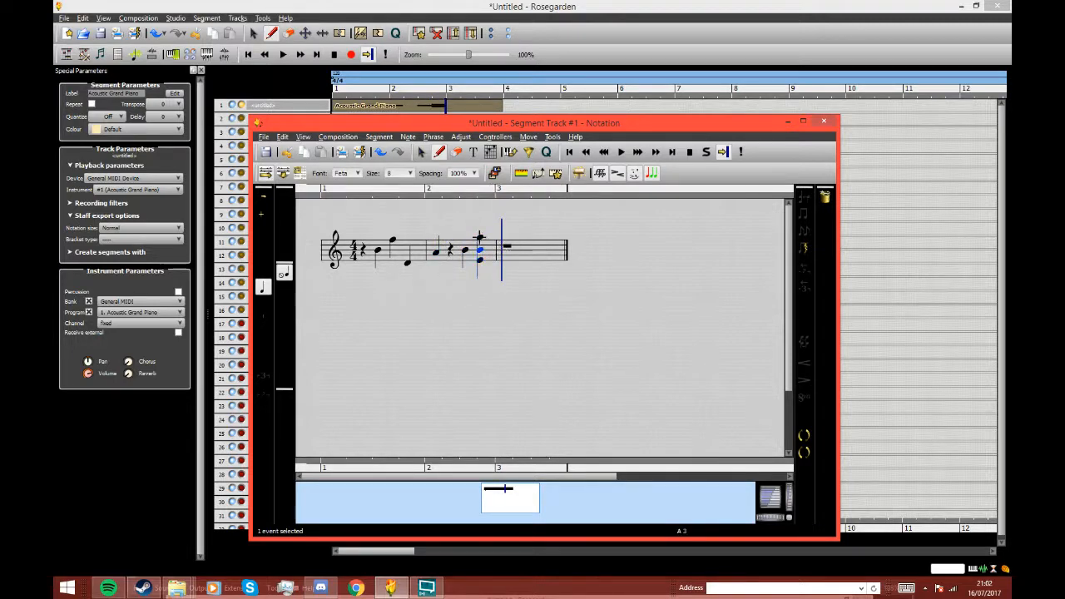
{"action": "left_click", "coordinate": [398, 152]}
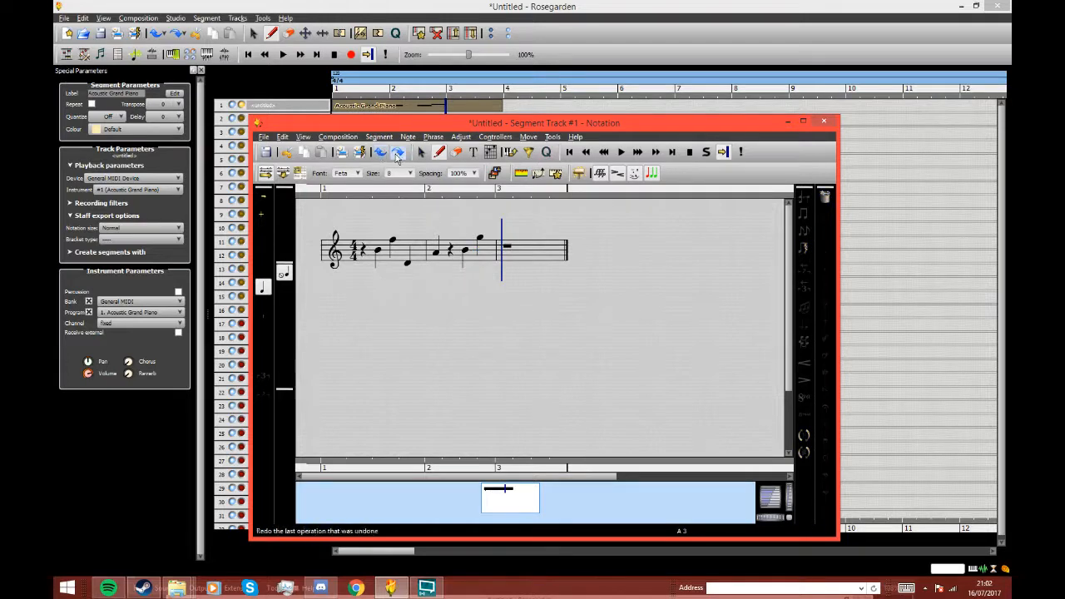
{"action": "mouse_move", "coordinate": [398, 152]}
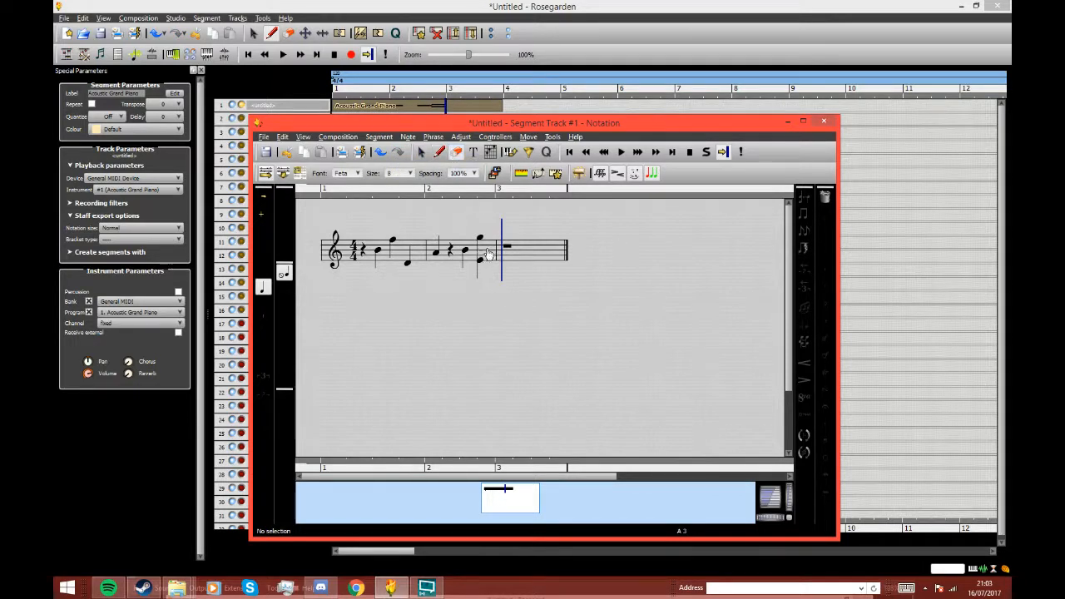
Add a note at the start of bar 3, play the melody, then close notation
{"action": "left_click", "coordinate": [507, 250]}
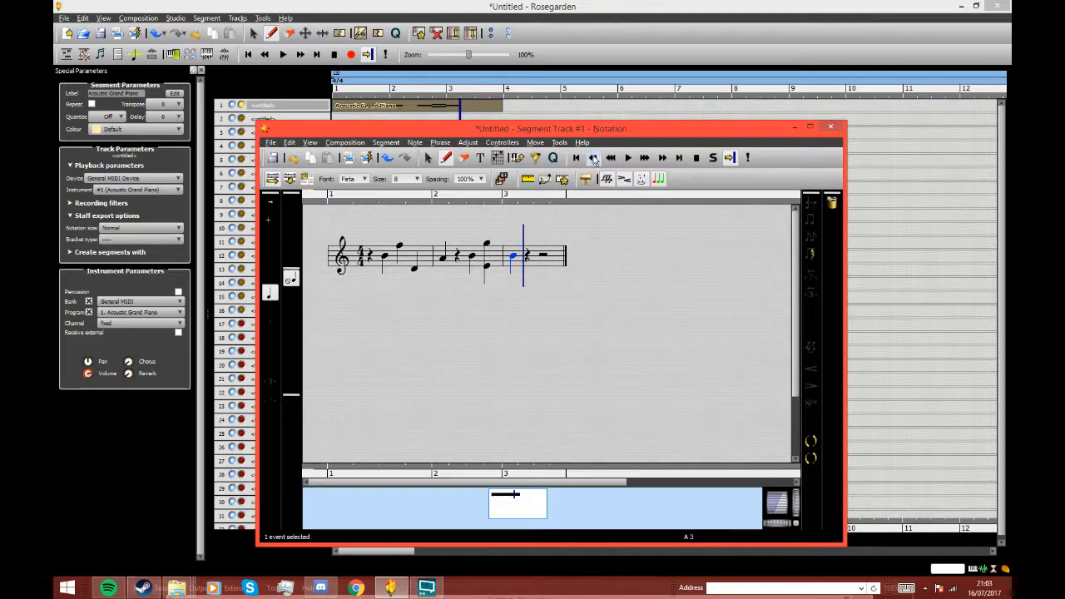
{"action": "mouse_move", "coordinate": [594, 157]}
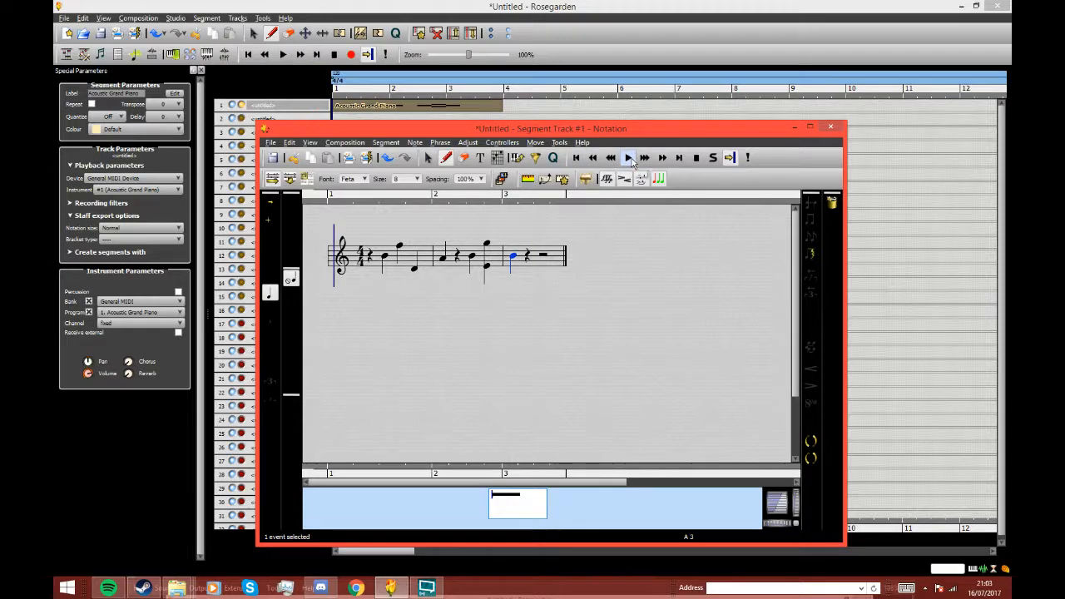
{"action": "left_click", "coordinate": [629, 157]}
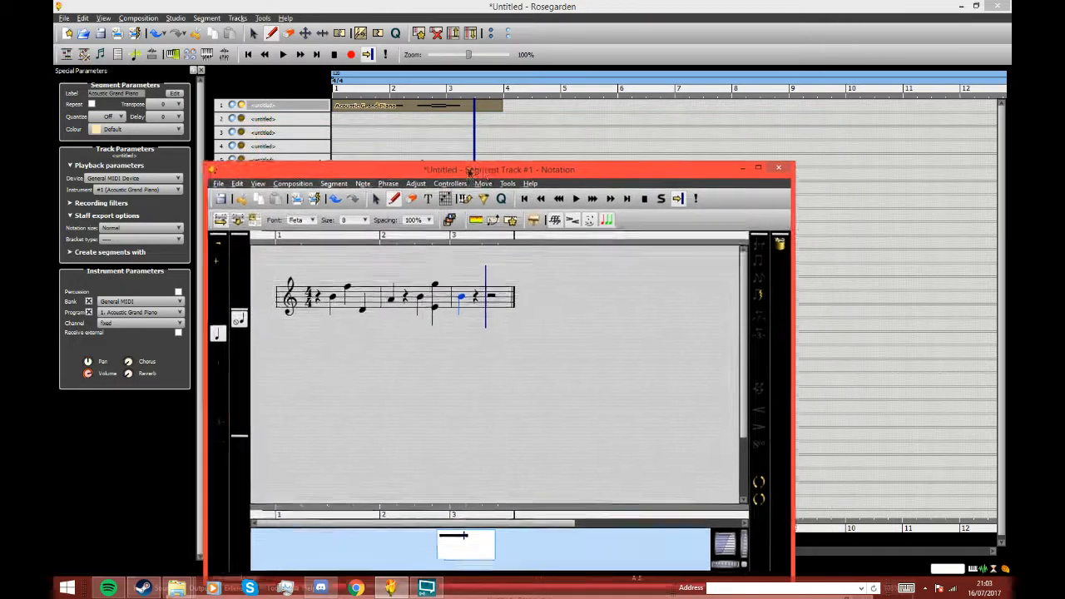
{"action": "left_click", "coordinate": [778, 167]}
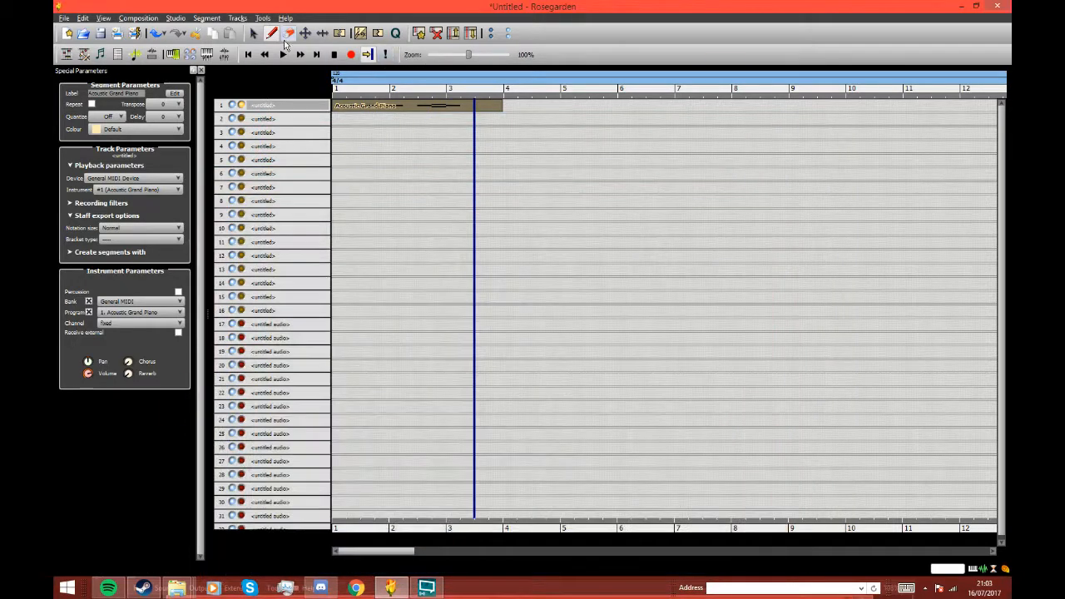
Pick a toolbar tool to begin setting track 1 to 41. Violin and trimming the segment
{"action": "left_click", "coordinate": [253, 32]}
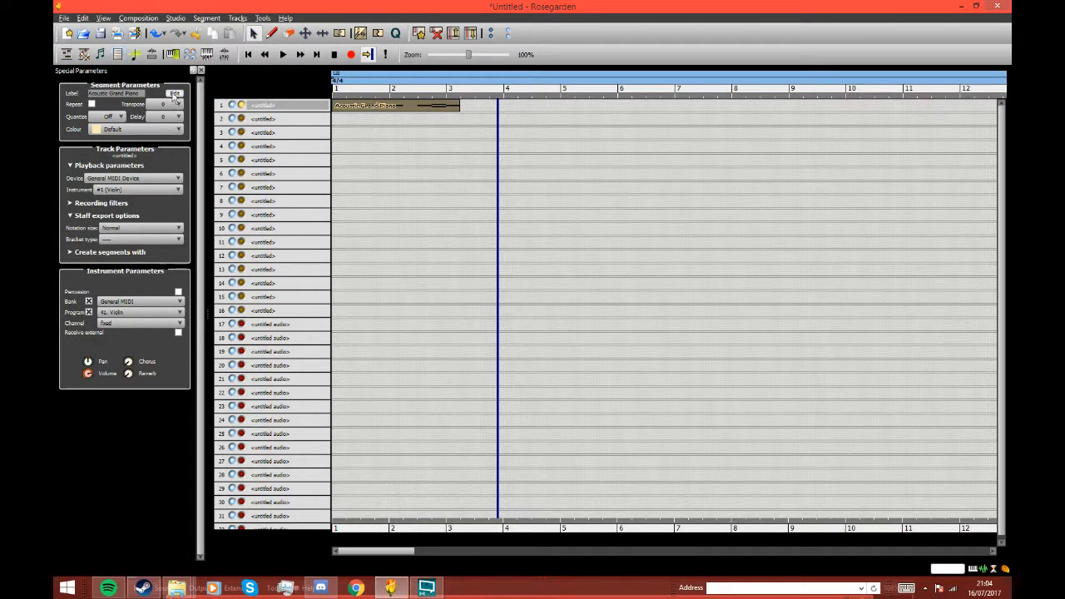
Relabel the segment 'Violin' and scroll Segment Parameters toward the colour setting
{"action": "left_click", "coordinate": [175, 94]}
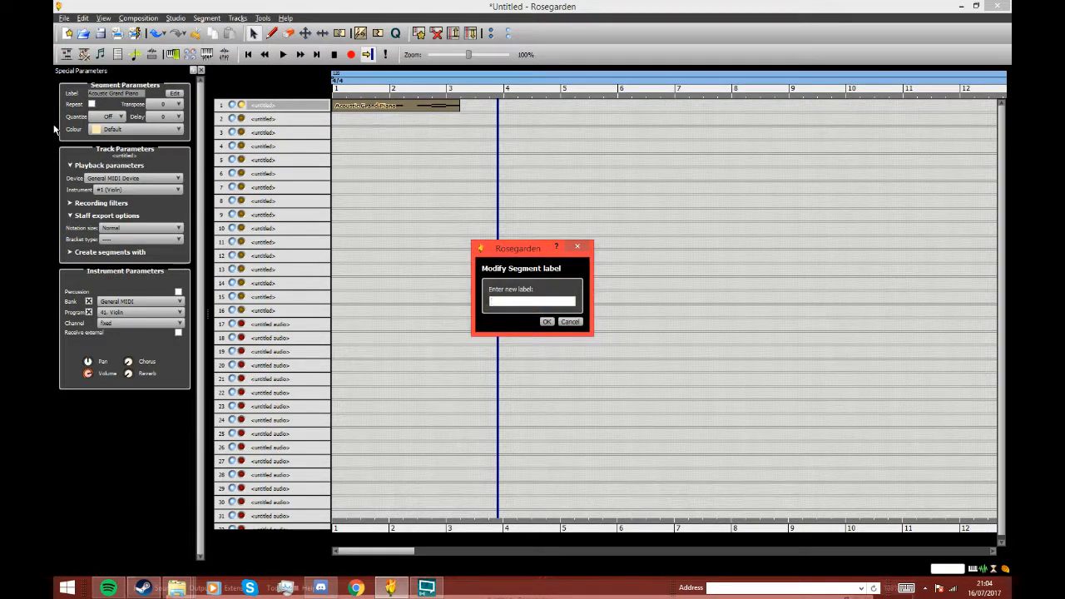
{"action": "type", "text": "Violin"}
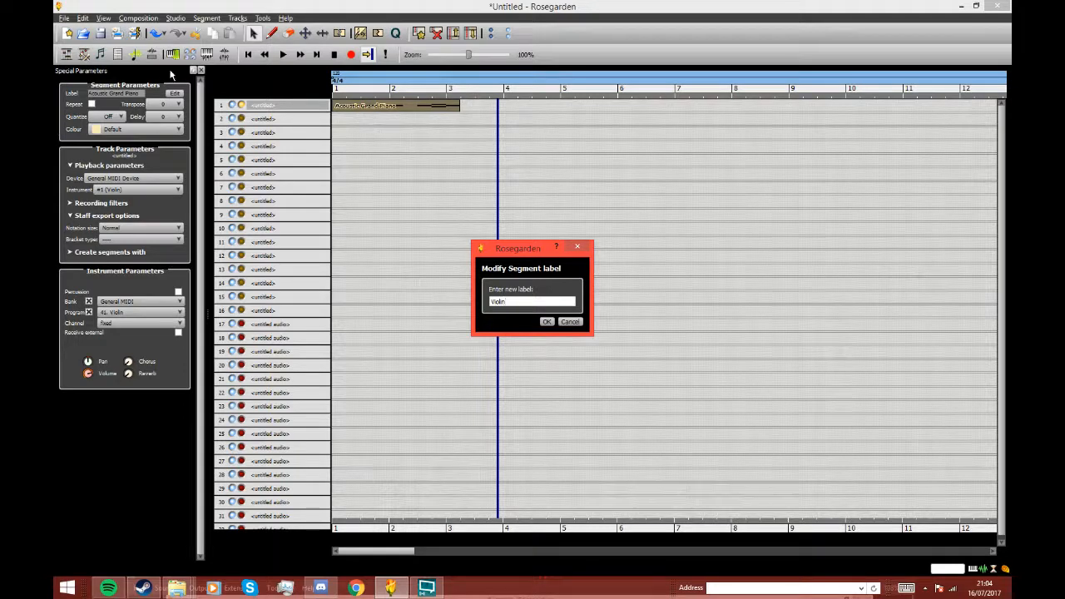
{"action": "left_click", "coordinate": [546, 322]}
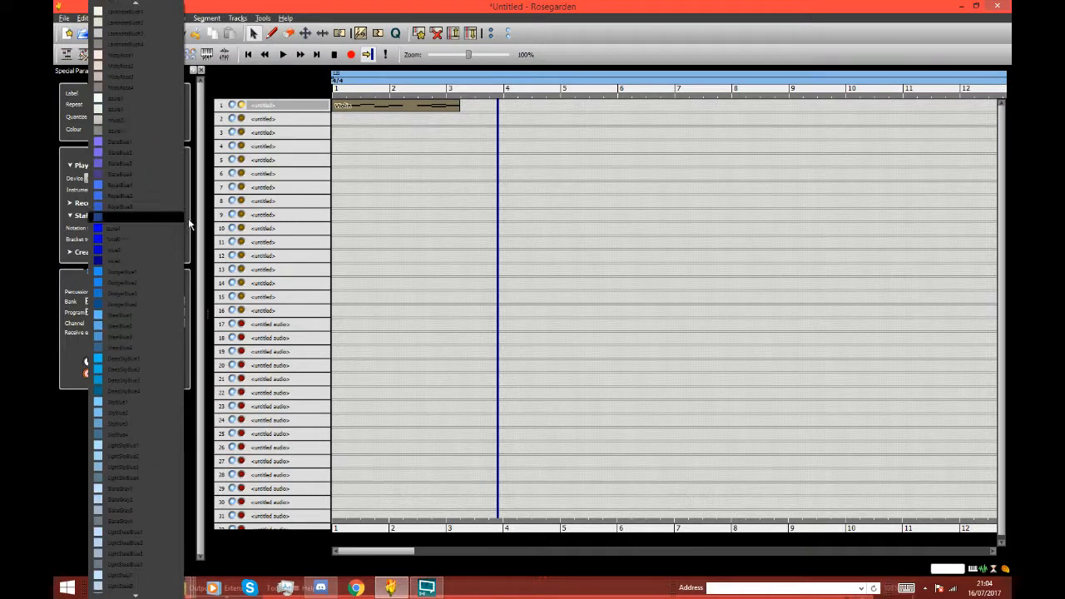
{"action": "scroll", "scroll_direction": "down", "scroll_amount": 3}
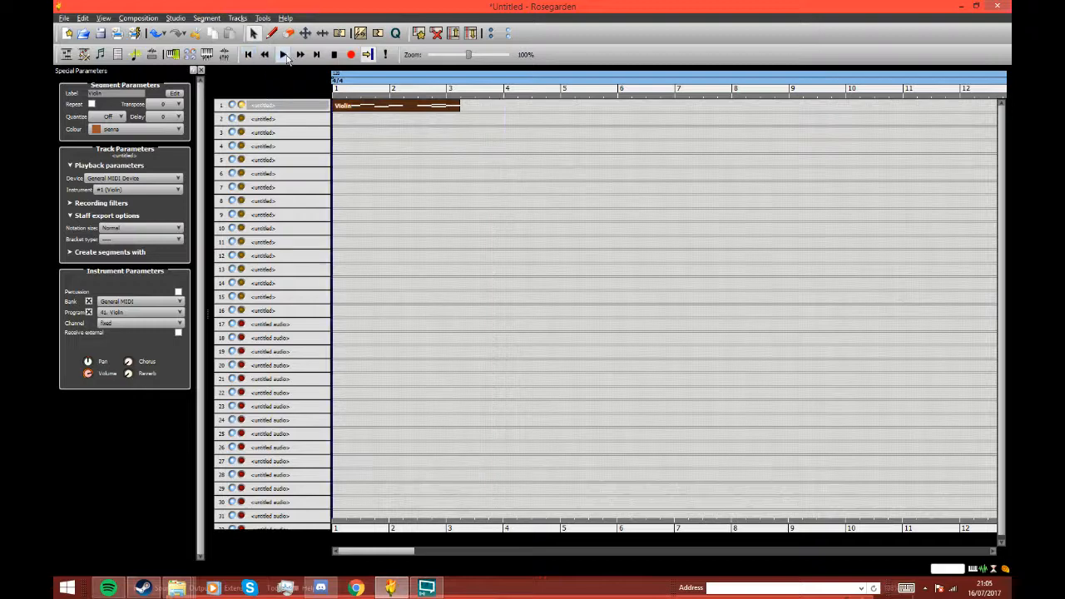
Play the composition through the Violin segment and stop playback
{"action": "left_click", "coordinate": [283, 54]}
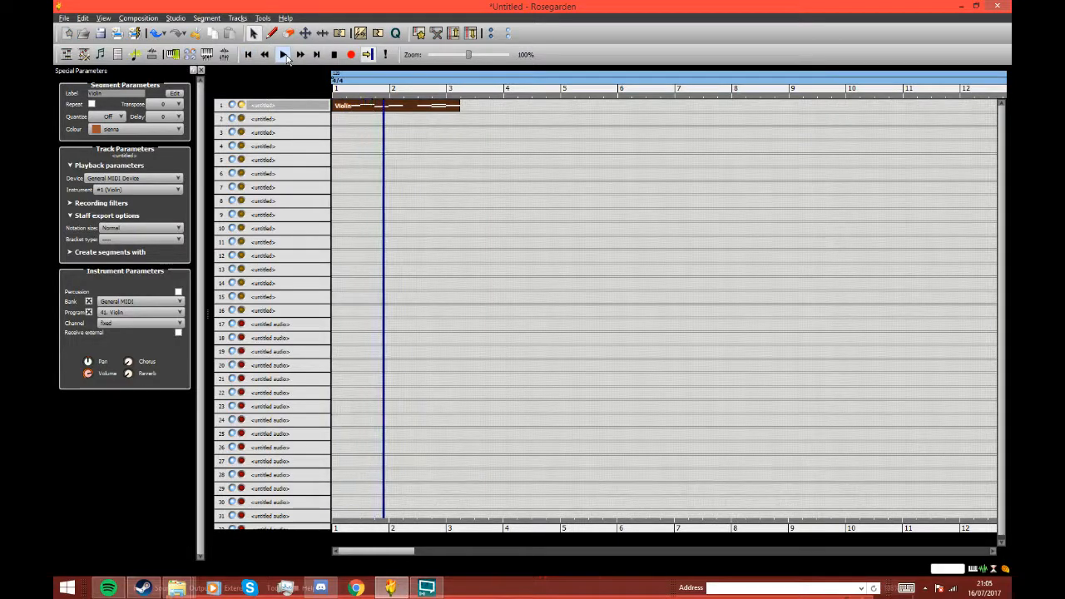
{"action": "left_click", "coordinate": [283, 54]}
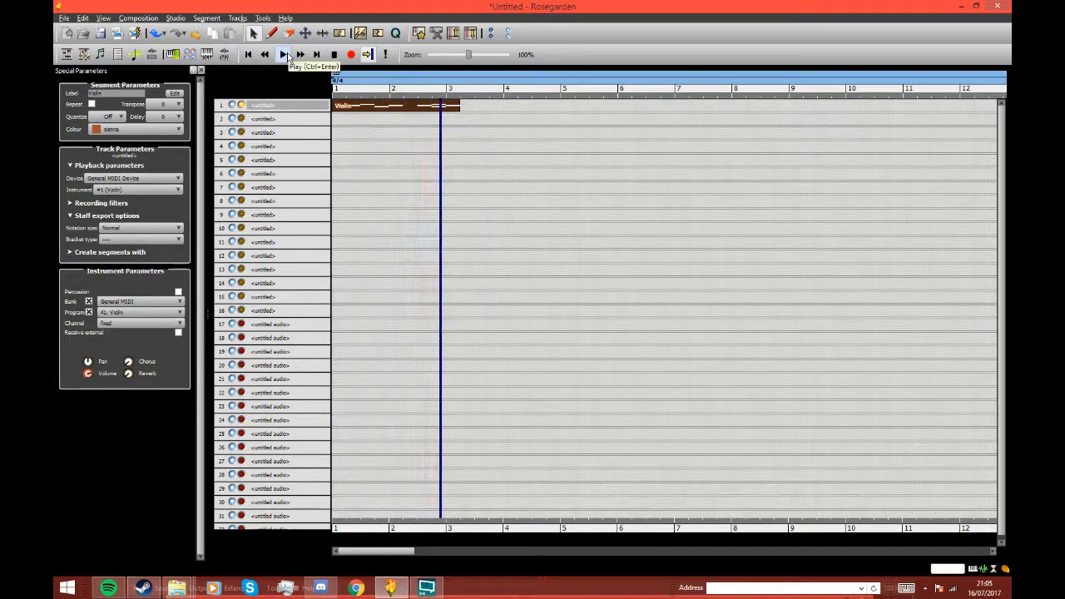
{"action": "left_click", "coordinate": [283, 54]}
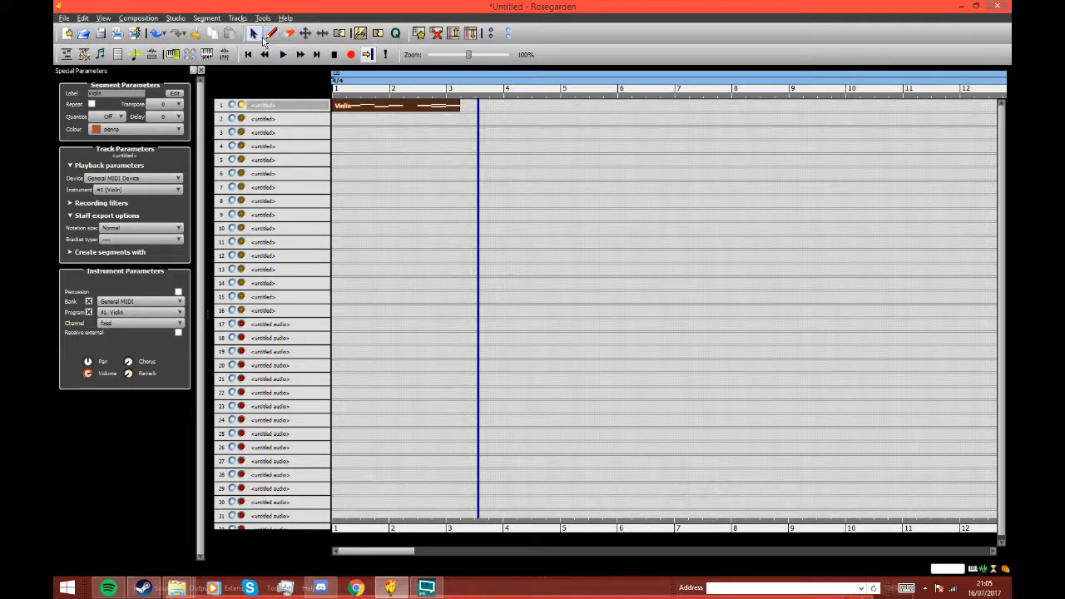
{"action": "mouse_move", "coordinate": [254, 33]}
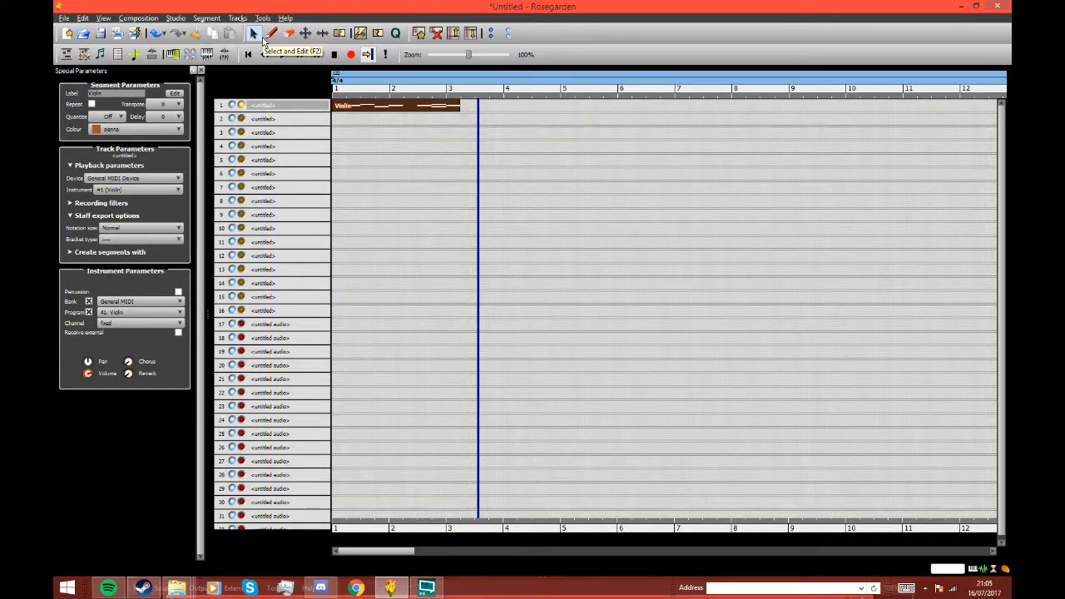
{"action": "mouse_move", "coordinate": [273, 33]}
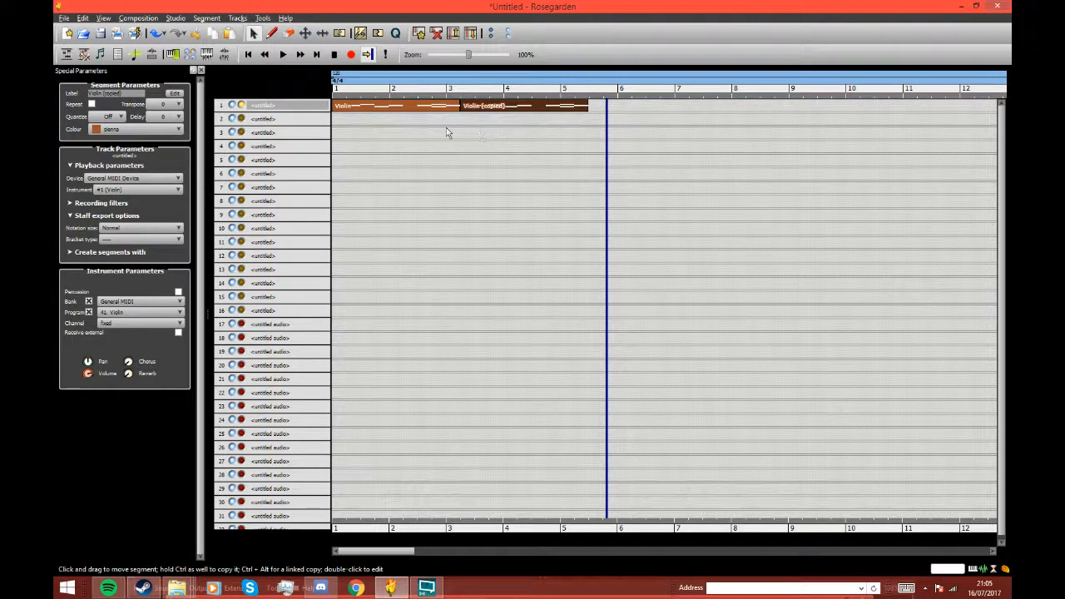
{"action": "left_click", "coordinate": [283, 54]}
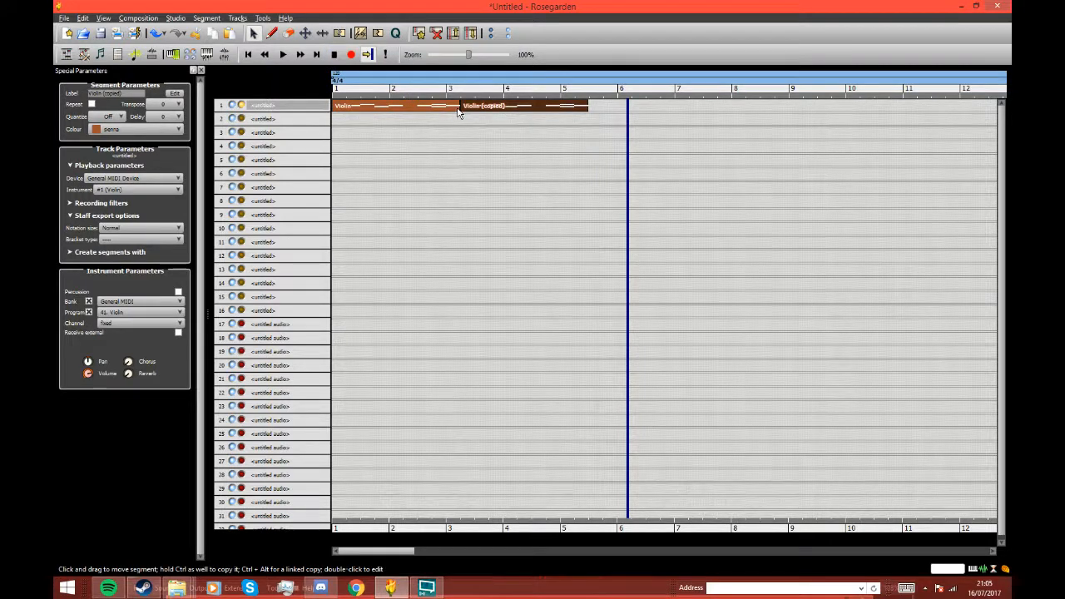
{"action": "mouse_move", "coordinate": [460, 112]}
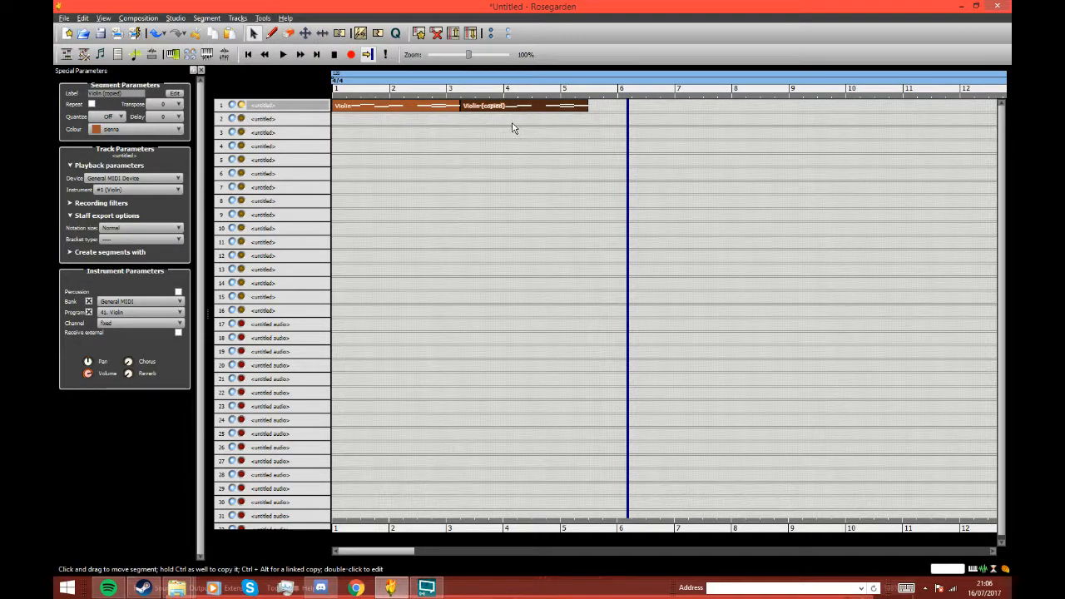
Clear the current segment selection by clicking empty space on track 1
{"action": "left_click", "coordinate": [525, 106]}
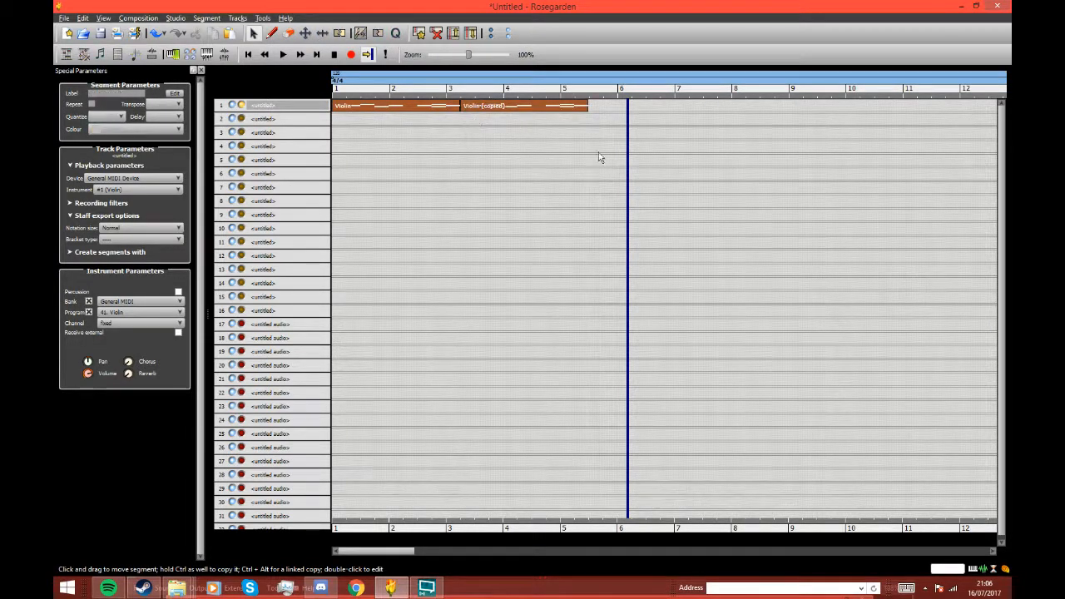
{"action": "mouse_move", "coordinate": [594, 159]}
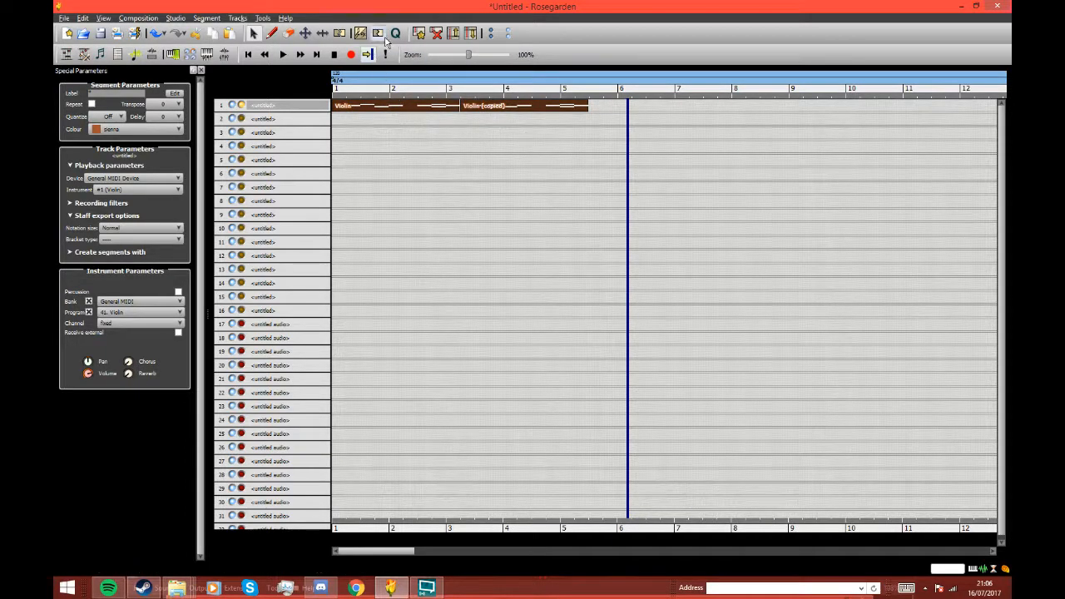
{"action": "mouse_move", "coordinate": [387, 40]}
{"action": "type", "text": "Violin"}
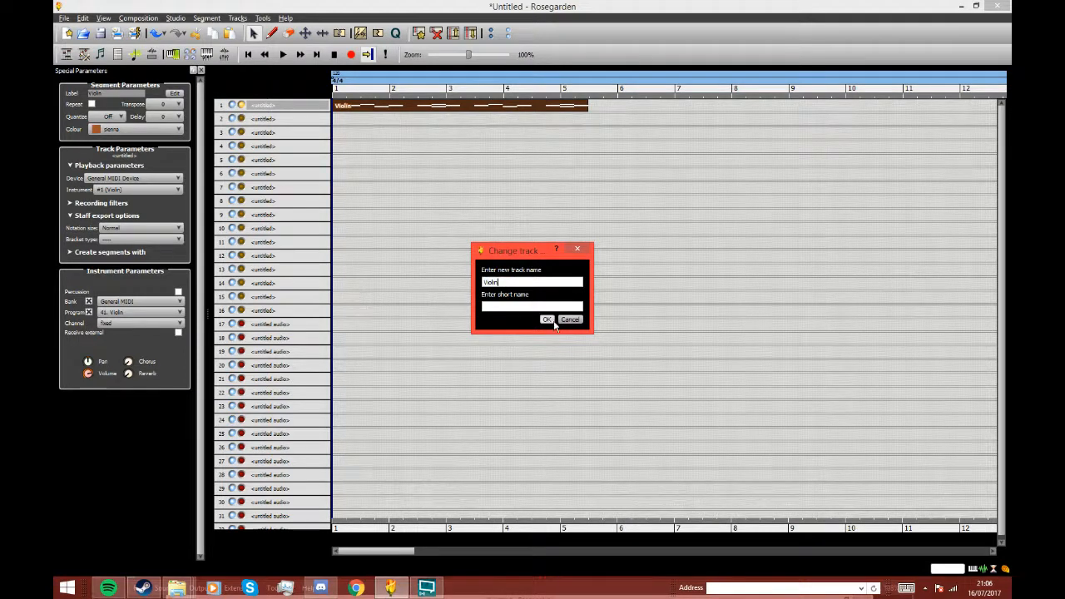
Confirm track 1's name as Violin and rename track 3 to 'Drum'
{"action": "left_click", "coordinate": [546, 319]}
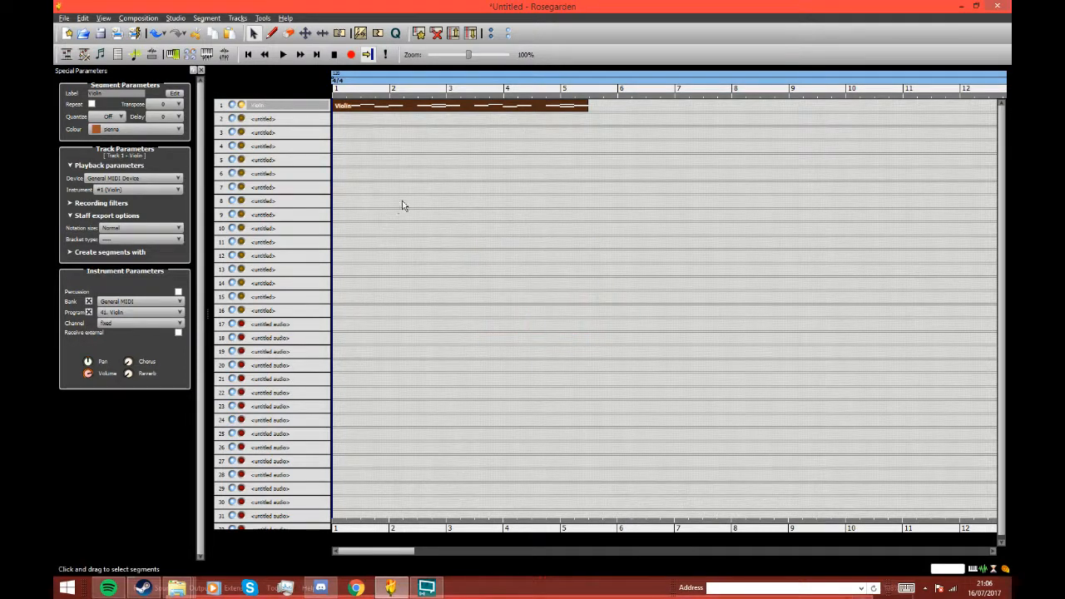
{"action": "left_click", "coordinate": [266, 133]}
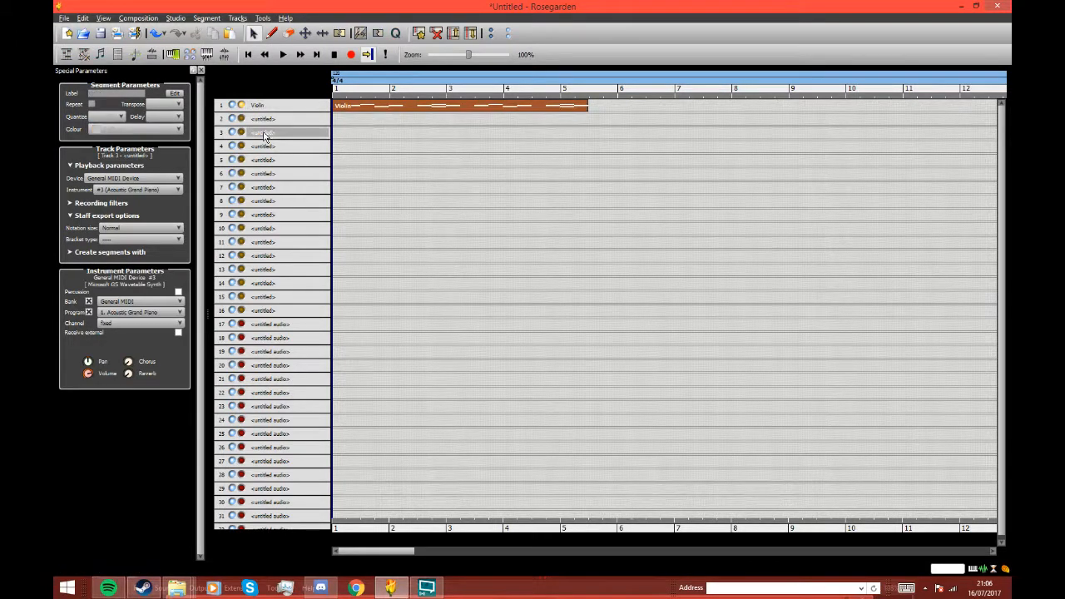
{"action": "double_click", "coordinate": [265, 133]}
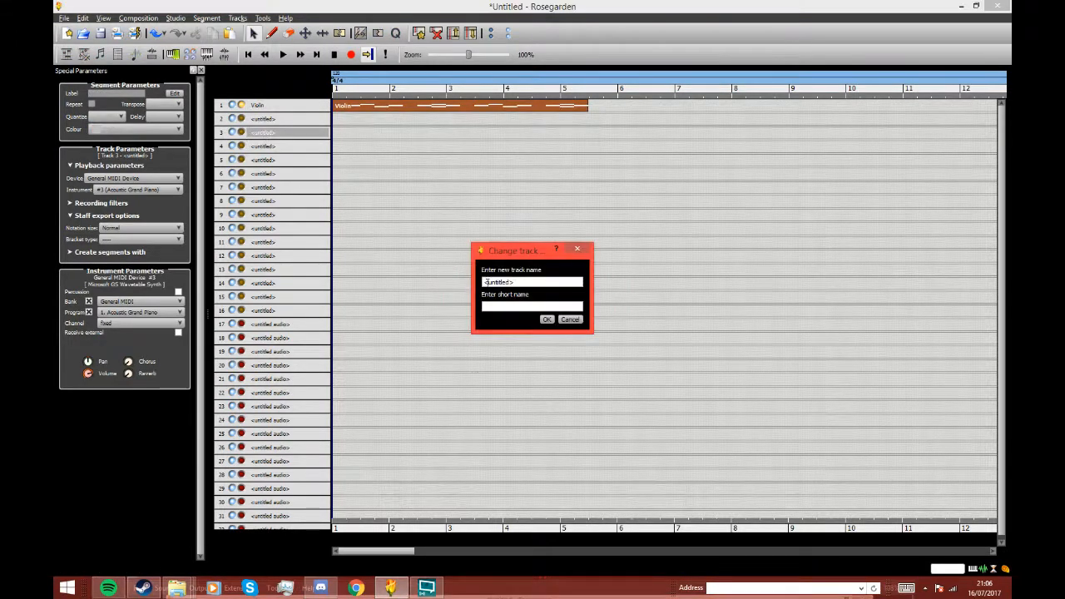
{"action": "type", "text": "Drum"}
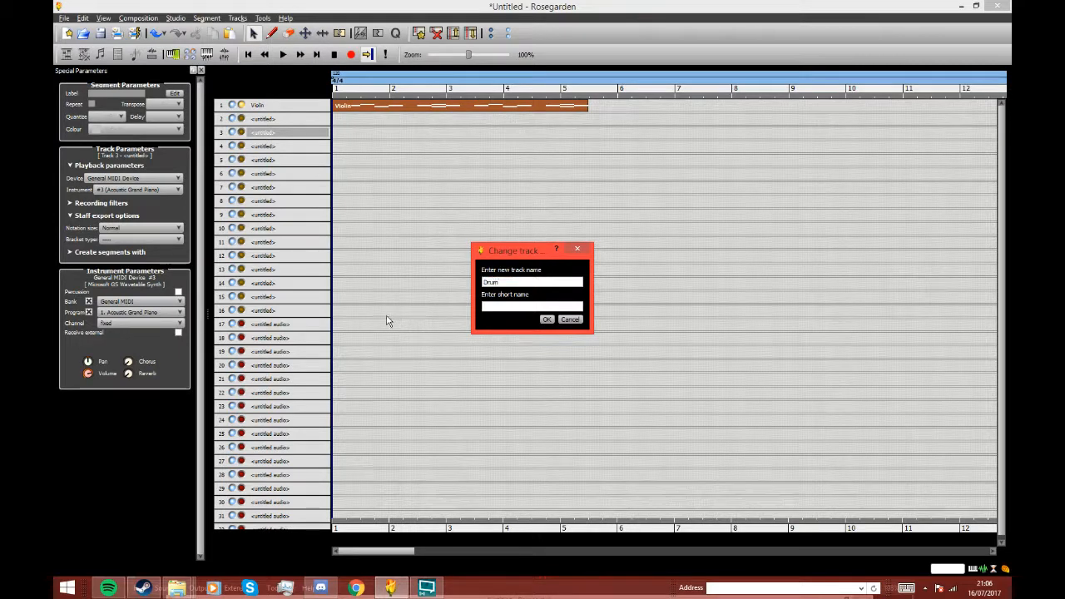
{"action": "left_click", "coordinate": [547, 320]}
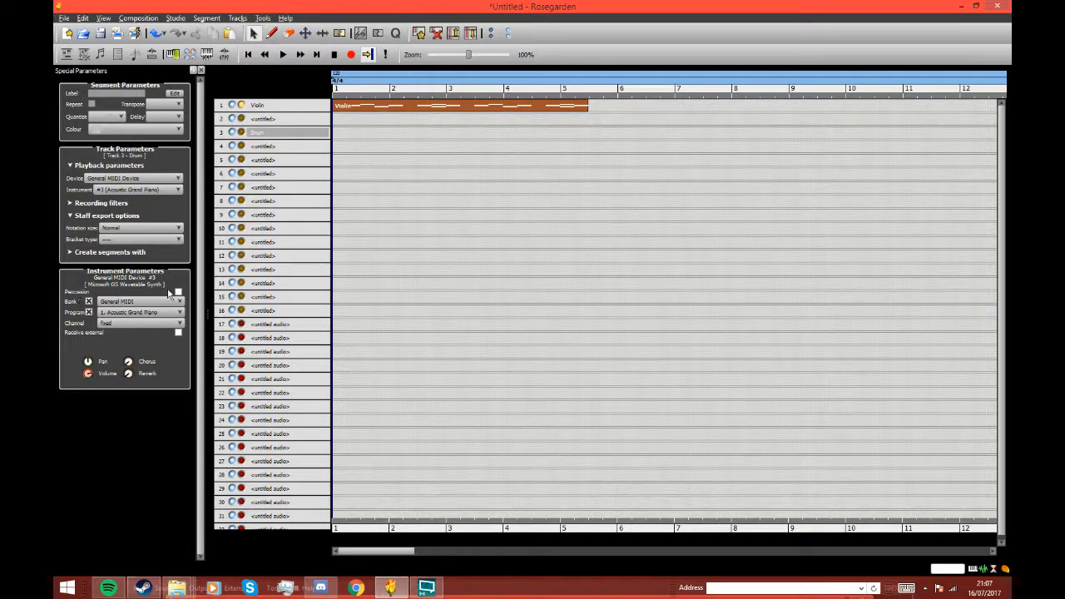
{"action": "mouse_move", "coordinate": [177, 293]}
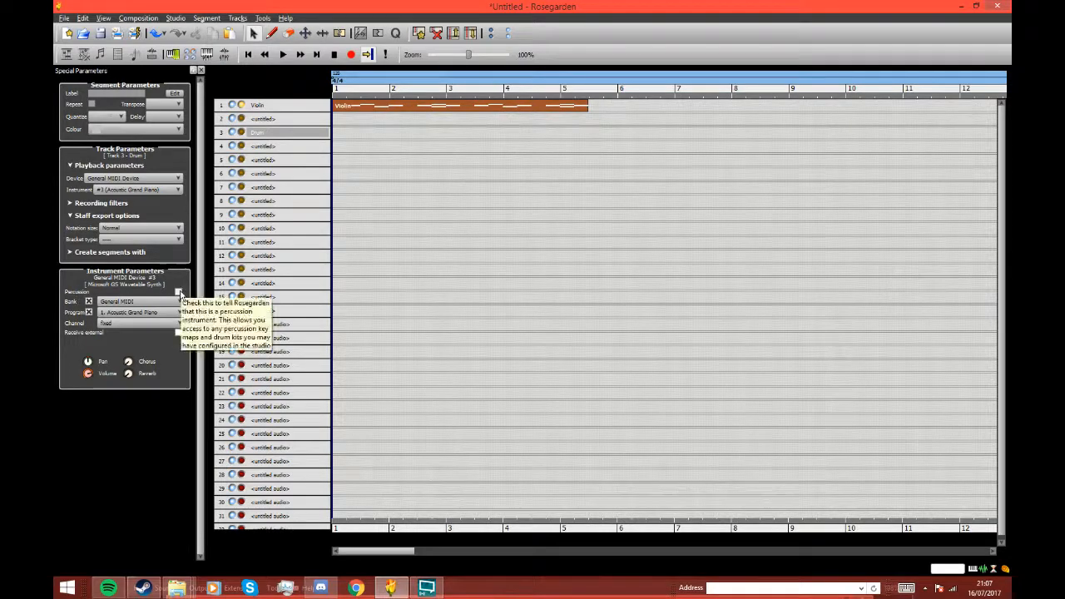
Tick Percussion for the Drum track's instrument, switching its program to 1. Standard
{"action": "left_click", "coordinate": [116, 311]}
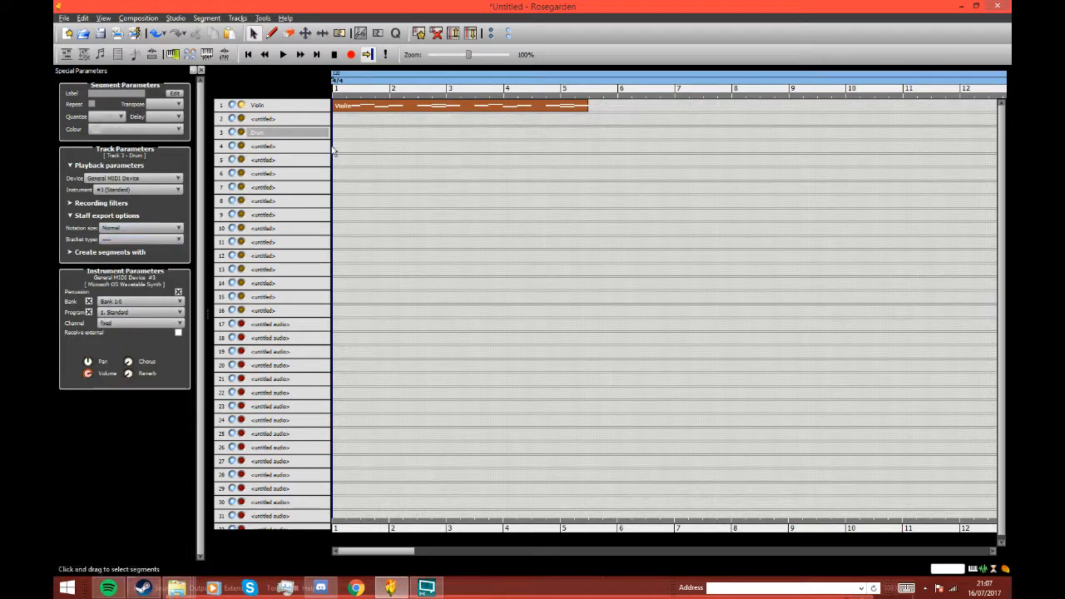
Draw an empty Drum-track segment from bar 1 to bar 6, then play and stop the song
{"action": "left_click", "coordinate": [271, 33]}
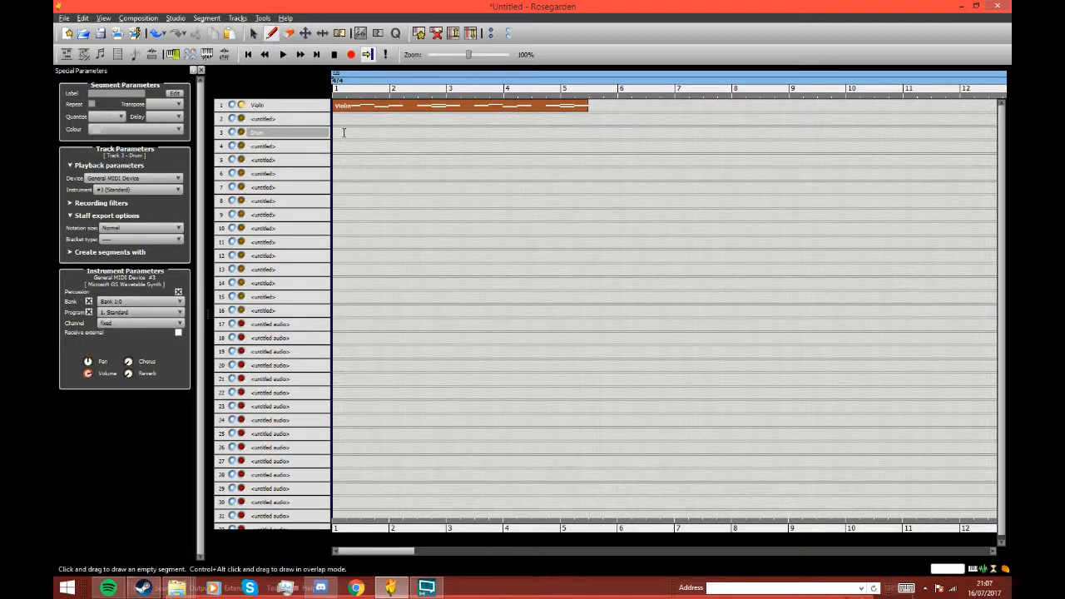
{"action": "left_click_drag", "start_coordinate": [334, 133], "coordinate": [616, 134]}
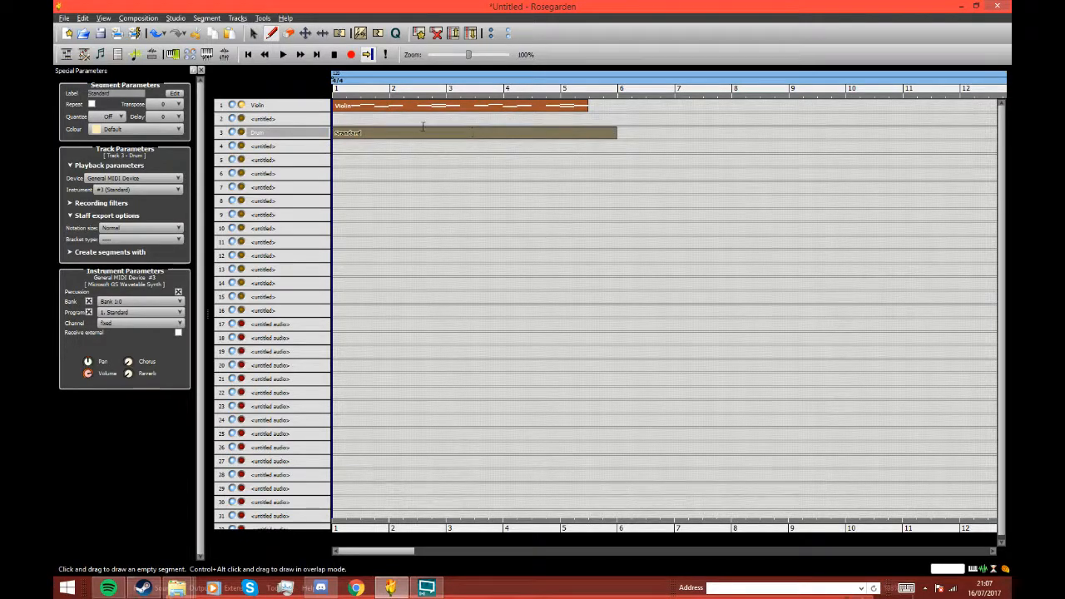
{"action": "left_click", "coordinate": [248, 54]}
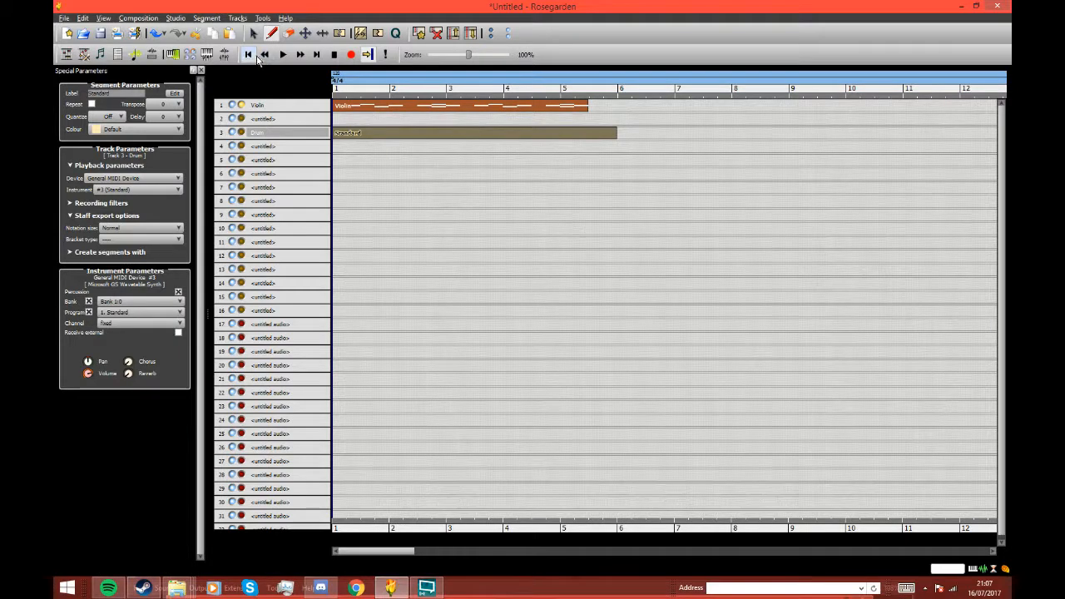
{"action": "mouse_move", "coordinate": [249, 55]}
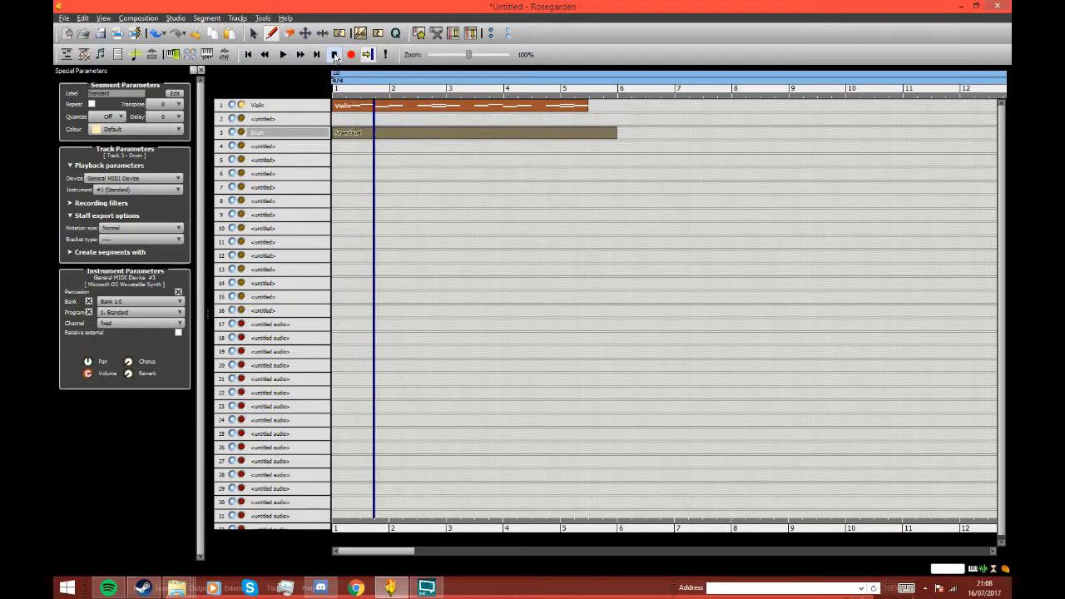
{"action": "left_click", "coordinate": [334, 54]}
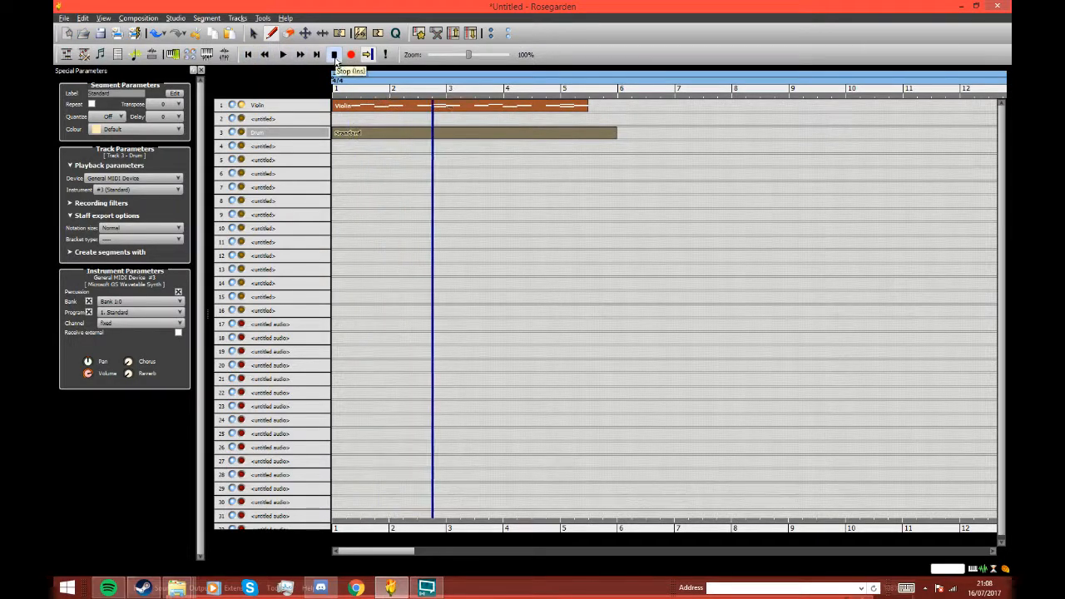
{"action": "left_click", "coordinate": [351, 54]}
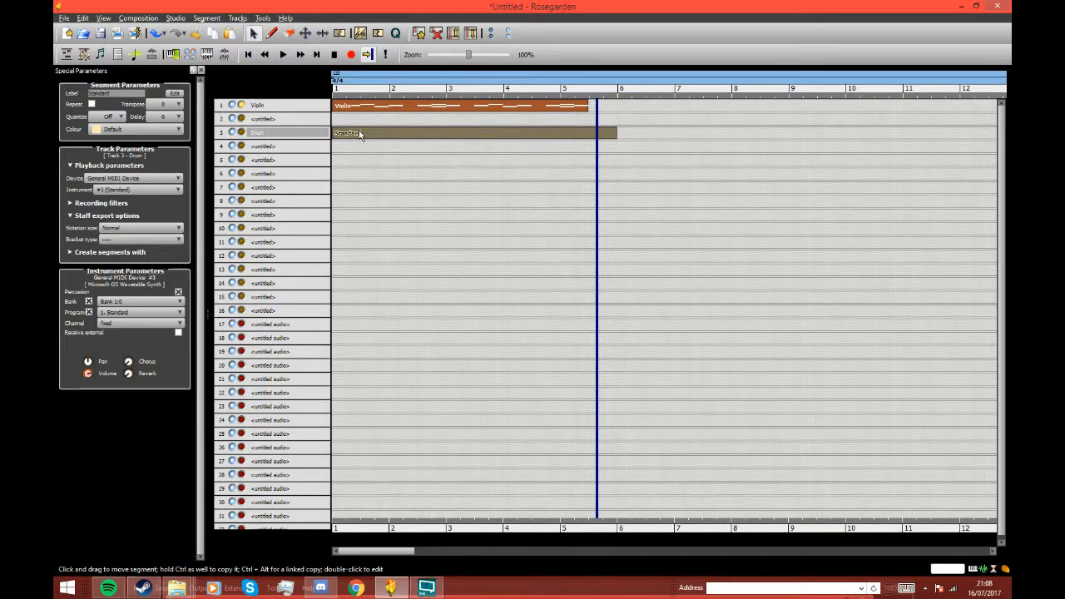
Write low drum notes into bars 1 and 2 of the Drum score, then play and stop
{"action": "double_click", "coordinate": [347, 133]}
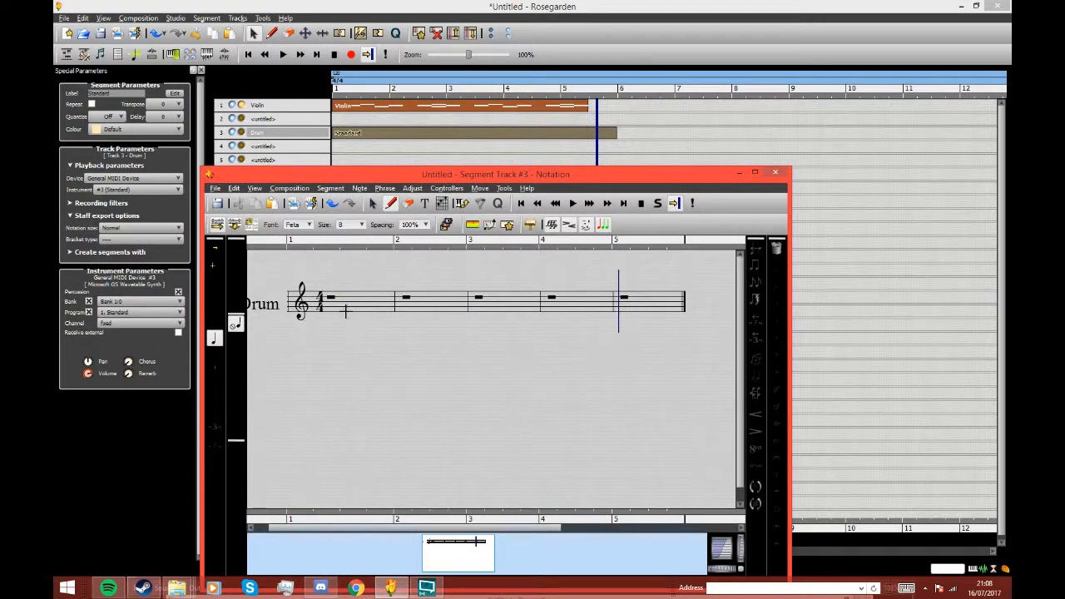
{"action": "mouse_move", "coordinate": [337, 293]}
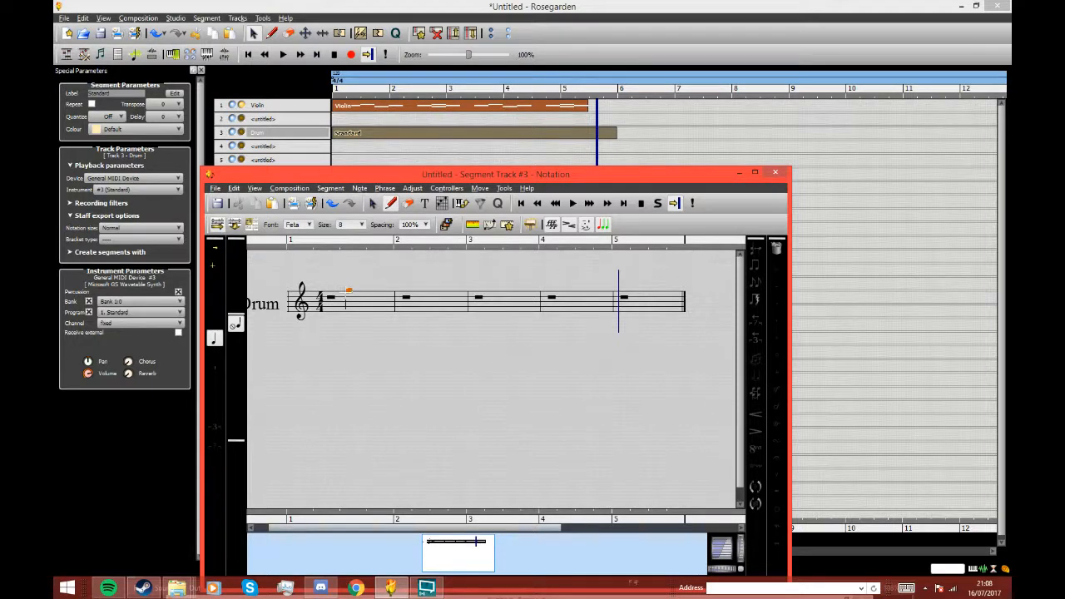
{"action": "left_click", "coordinate": [348, 297]}
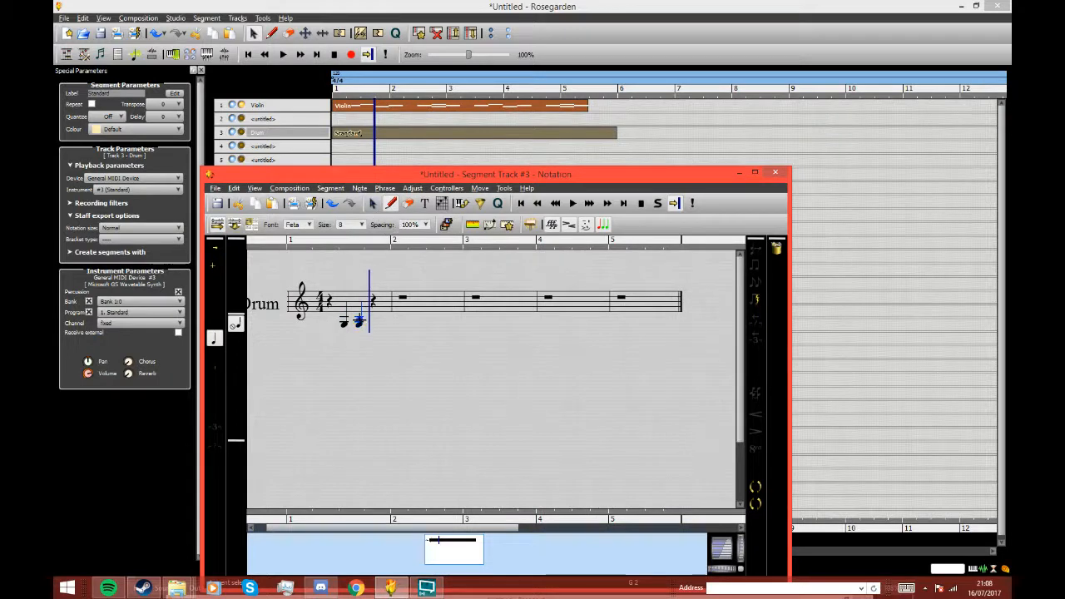
{"action": "mouse_move", "coordinate": [408, 203]}
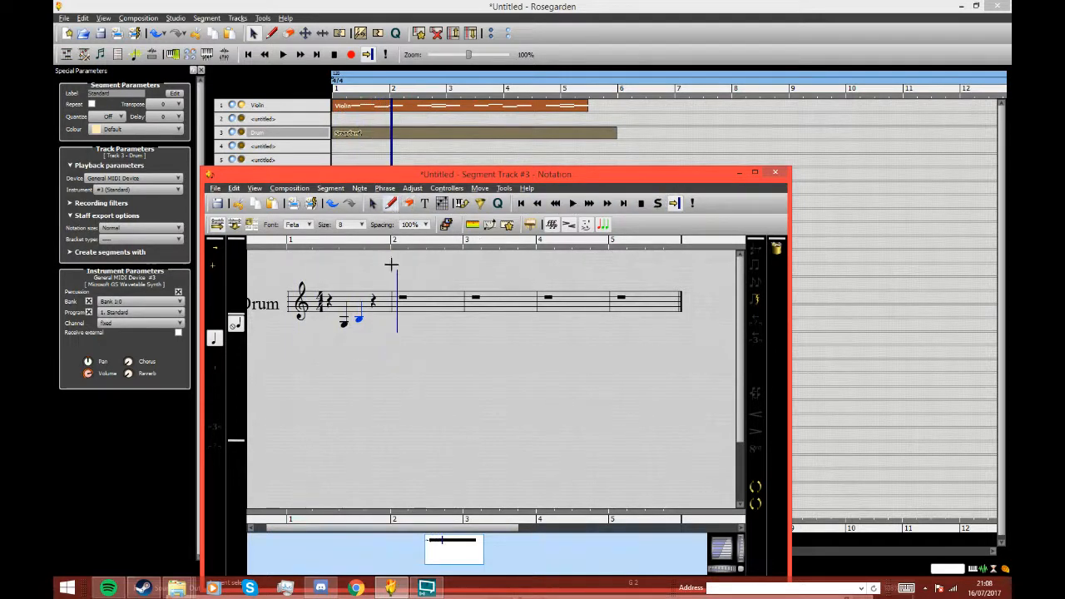
{"action": "left_click", "coordinate": [375, 325]}
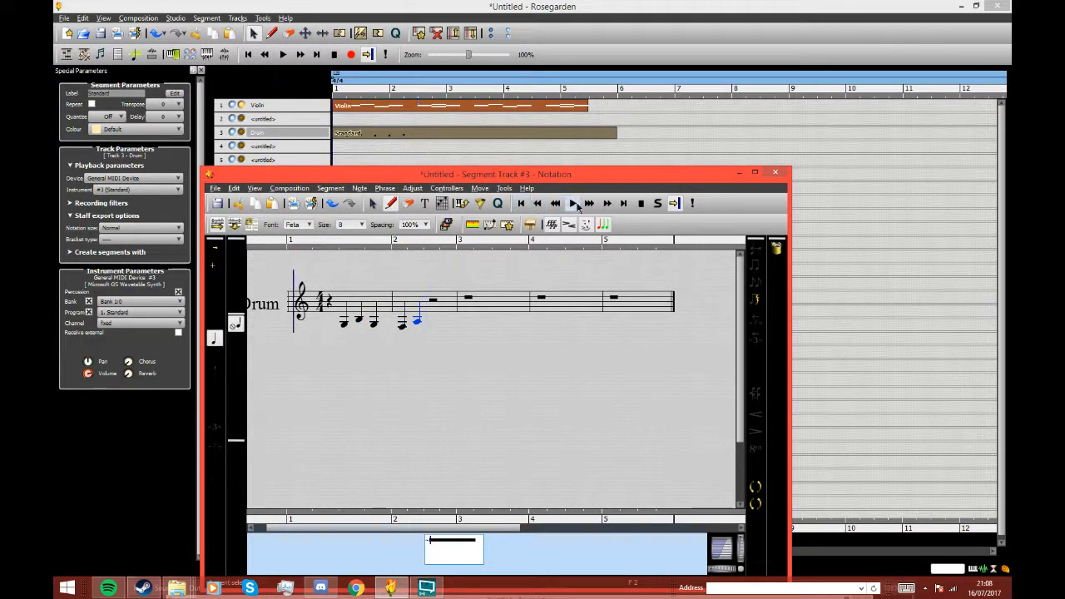
{"action": "left_click", "coordinate": [572, 203]}
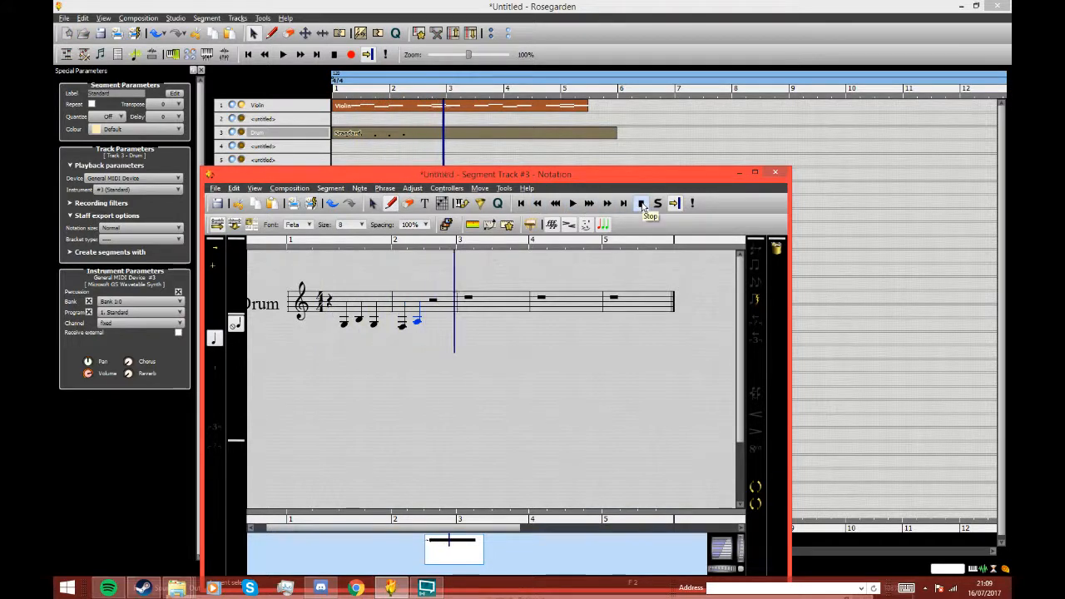
{"action": "left_click", "coordinate": [642, 203]}
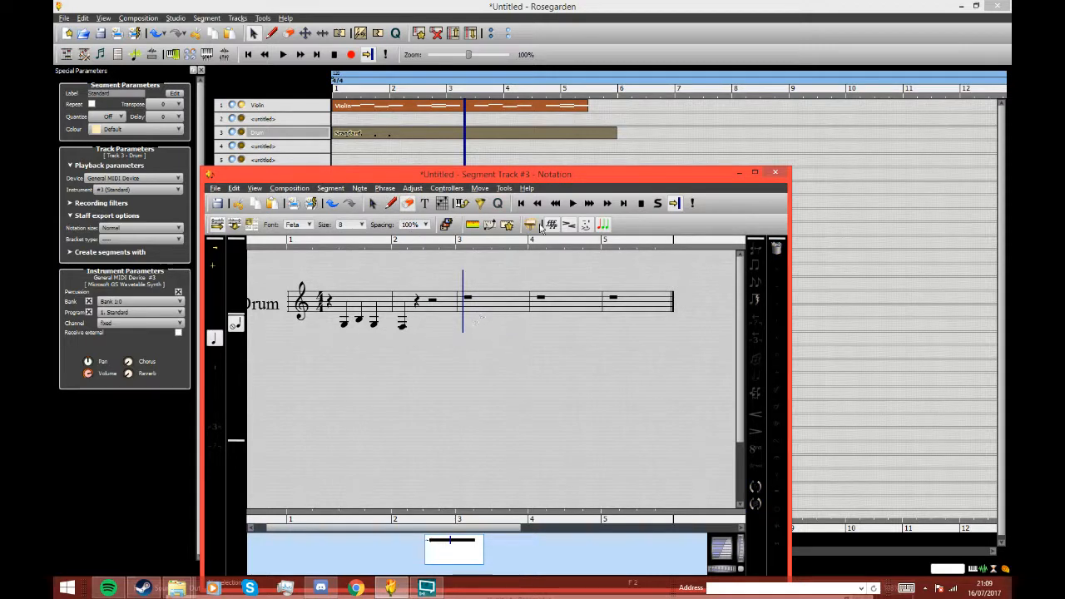
Rewind to the start, play the drum part, then stop playback
{"action": "left_click", "coordinate": [538, 204]}
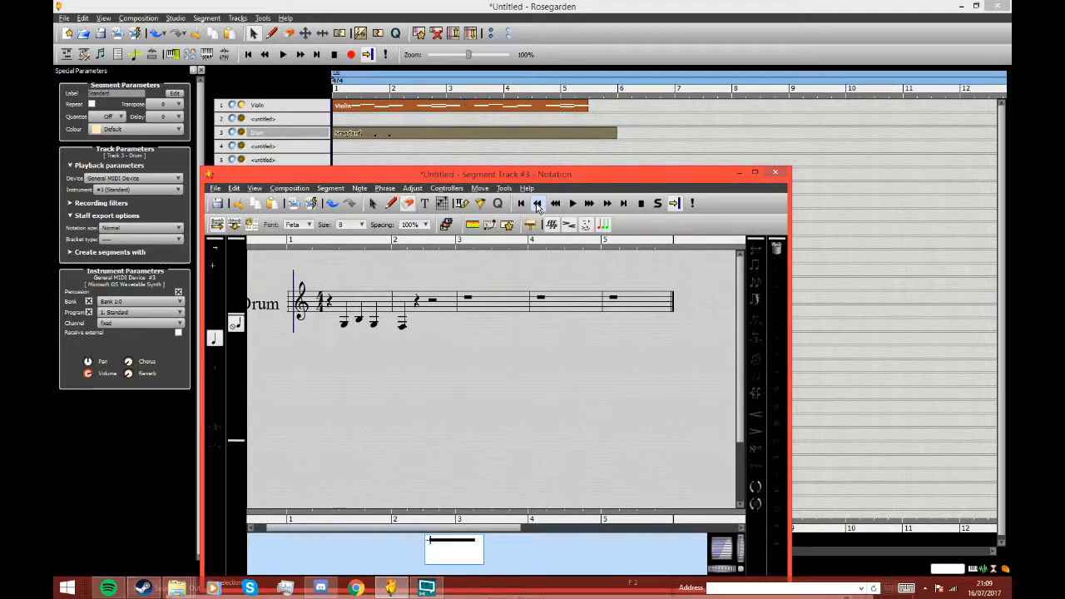
{"action": "left_click", "coordinate": [573, 204]}
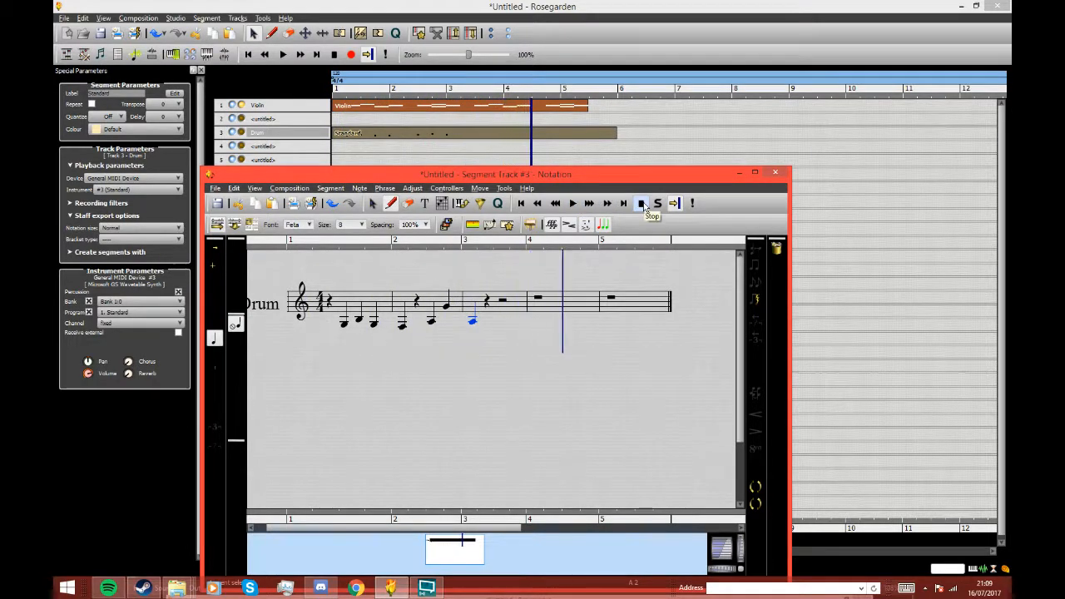
{"action": "left_click", "coordinate": [641, 203]}
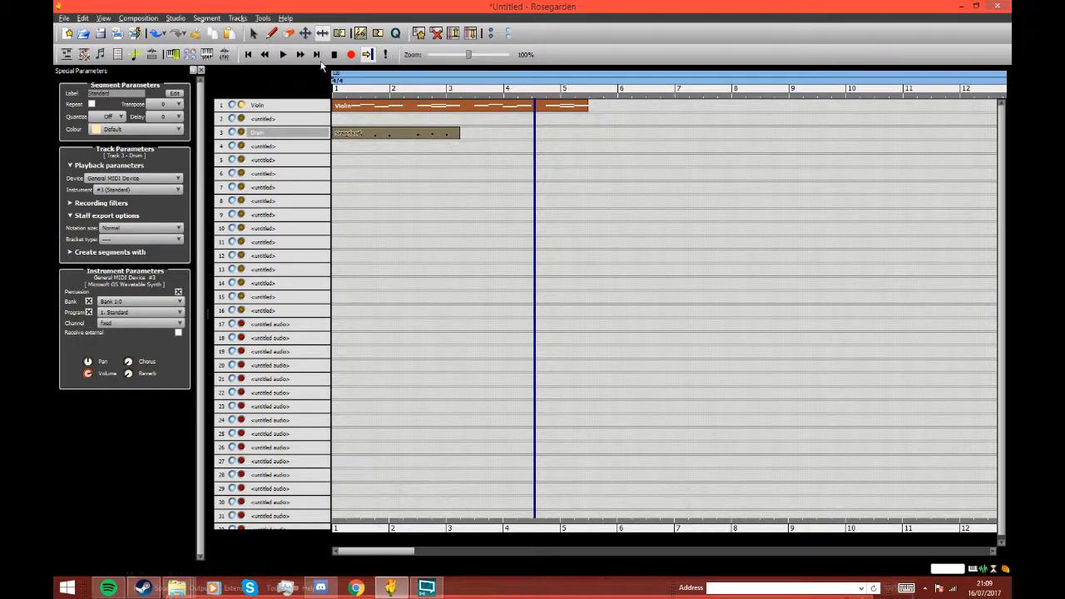
Select the shortened drum segment and join the copies into one segment
{"action": "left_click", "coordinate": [254, 32]}
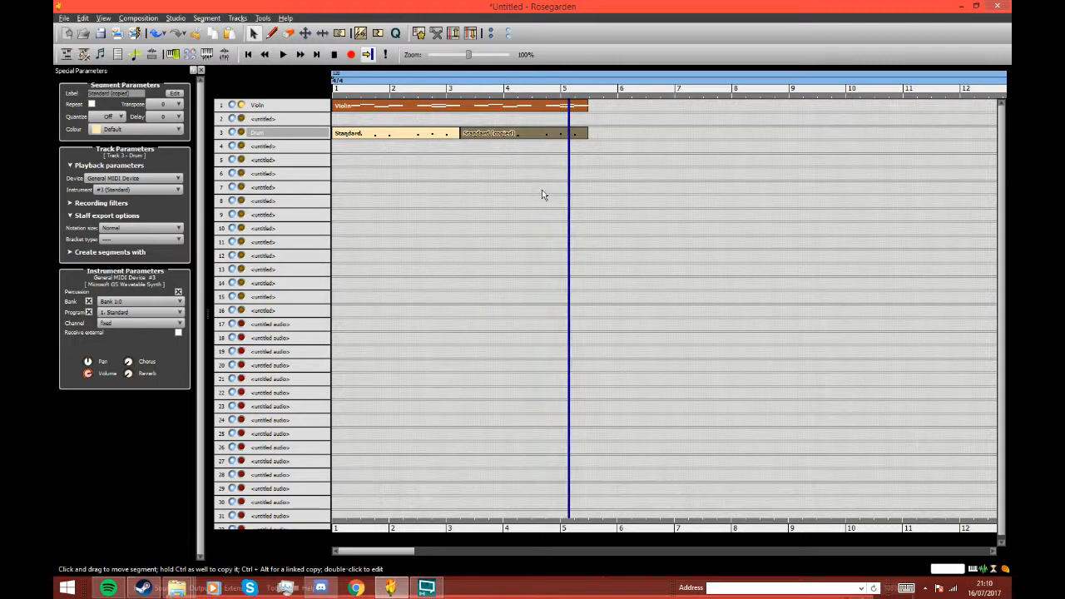
{"action": "left_click", "coordinate": [333, 54]}
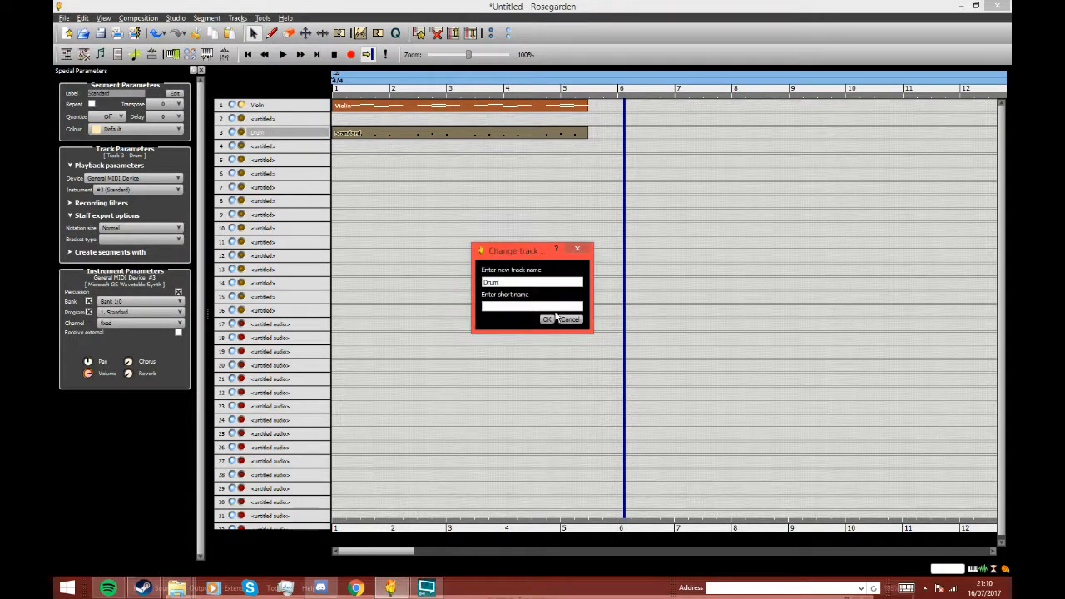
Dismiss the track dialog, label the merged segment 'Drum' and colour it SteelBlue
{"action": "left_click", "coordinate": [548, 319]}
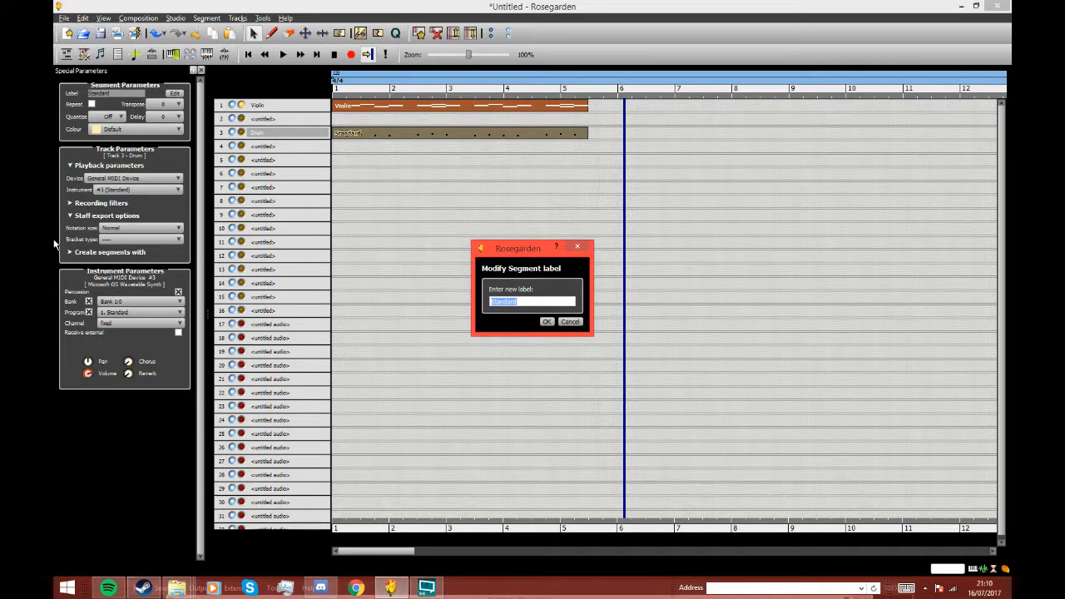
{"action": "left_click", "coordinate": [547, 322]}
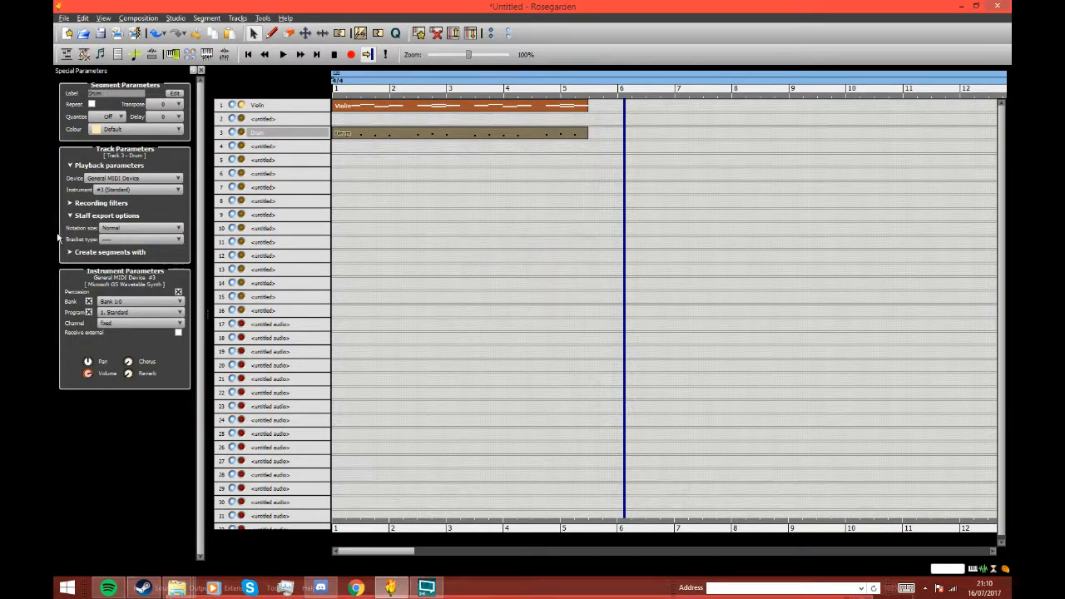
{"action": "left_click", "coordinate": [138, 129]}
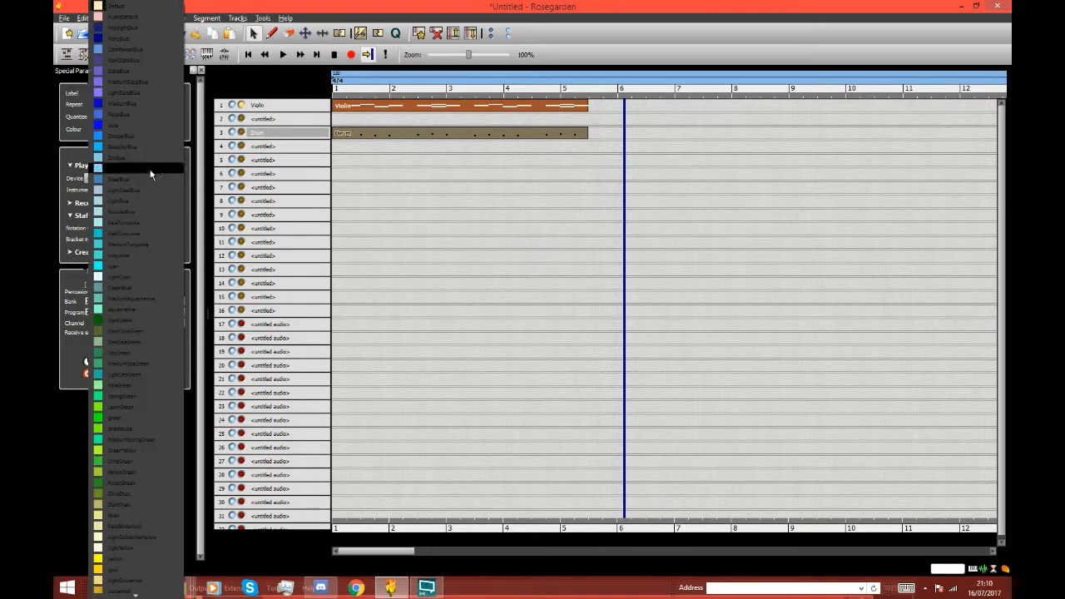
{"action": "left_click", "coordinate": [112, 129]}
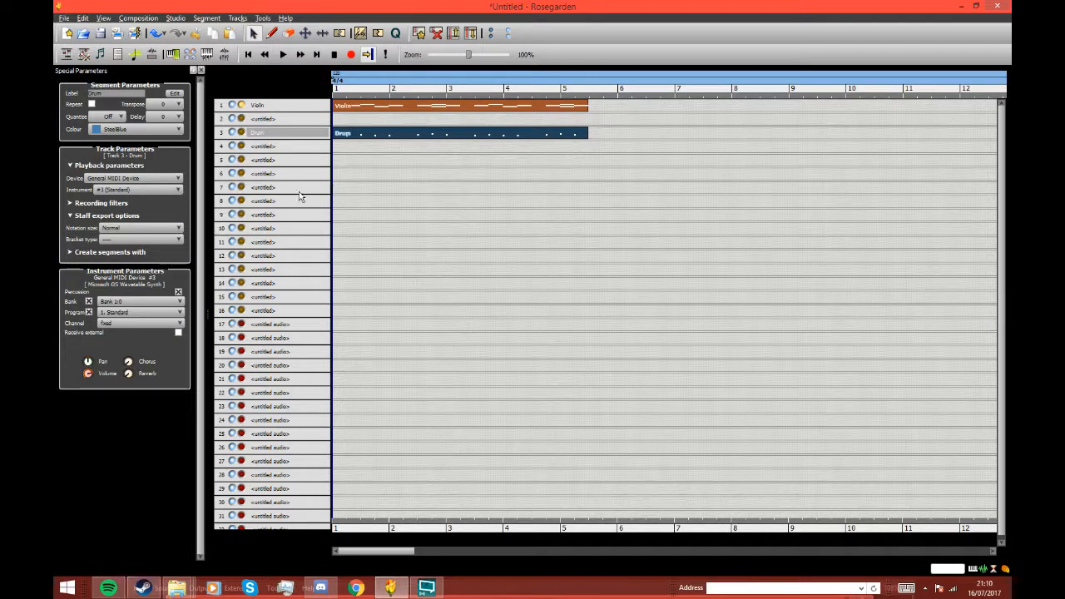
{"action": "left_click", "coordinate": [273, 32]}
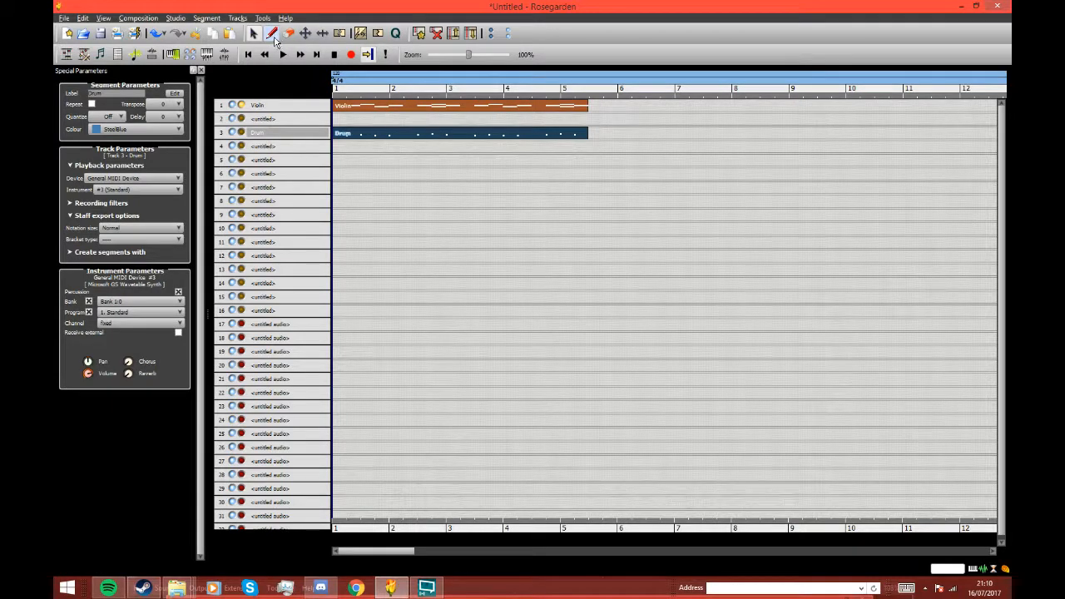
{"action": "mouse_move", "coordinate": [273, 42]}
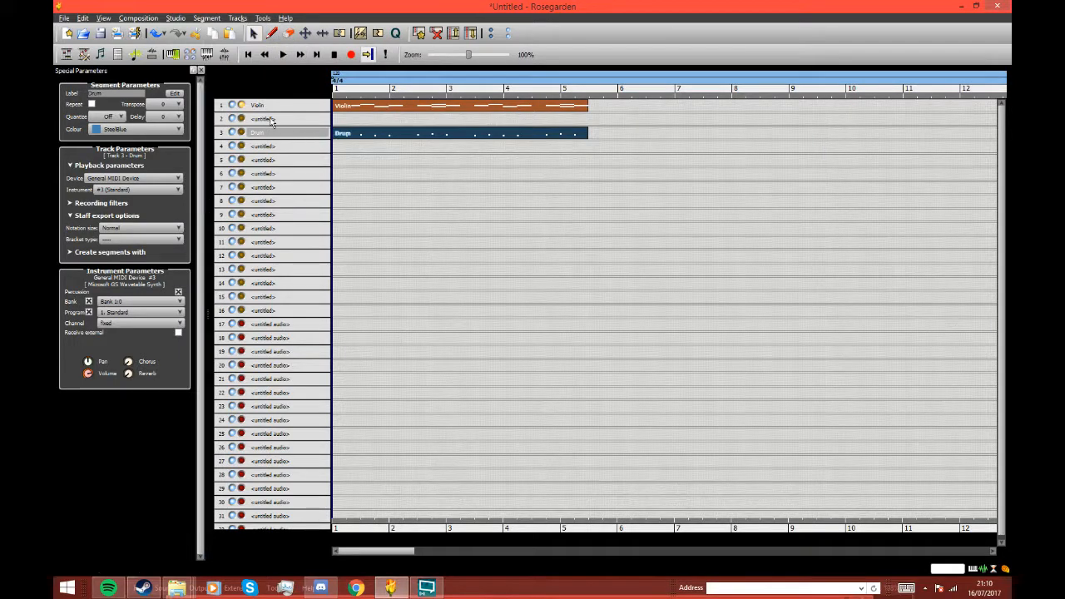
Draw an empty segment on track 2 spanning bar 1 to bar 6
{"action": "left_click", "coordinate": [283, 118]}
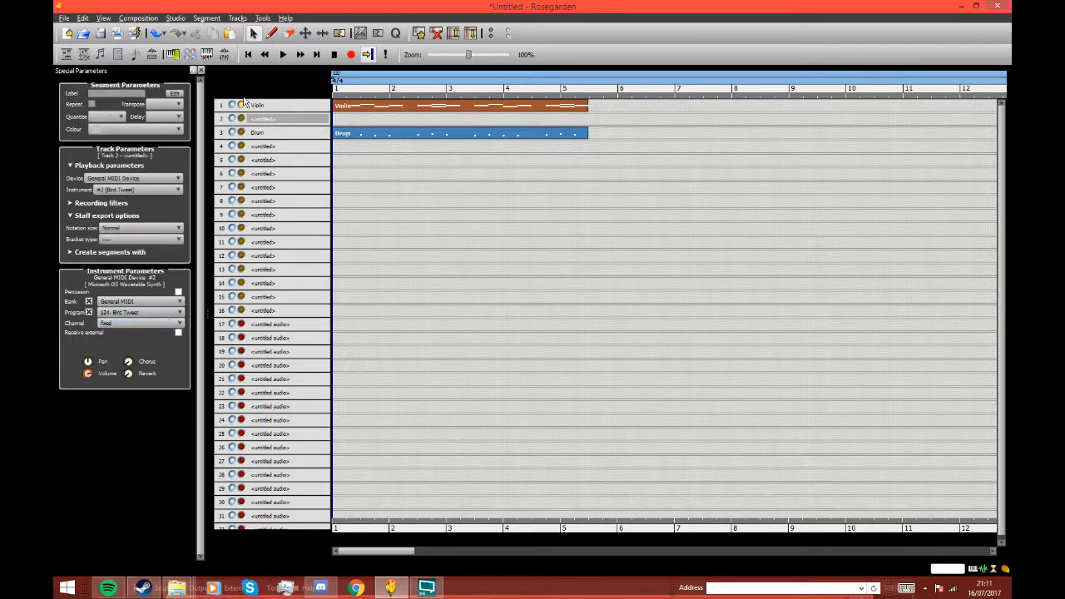
{"action": "left_click", "coordinate": [272, 33]}
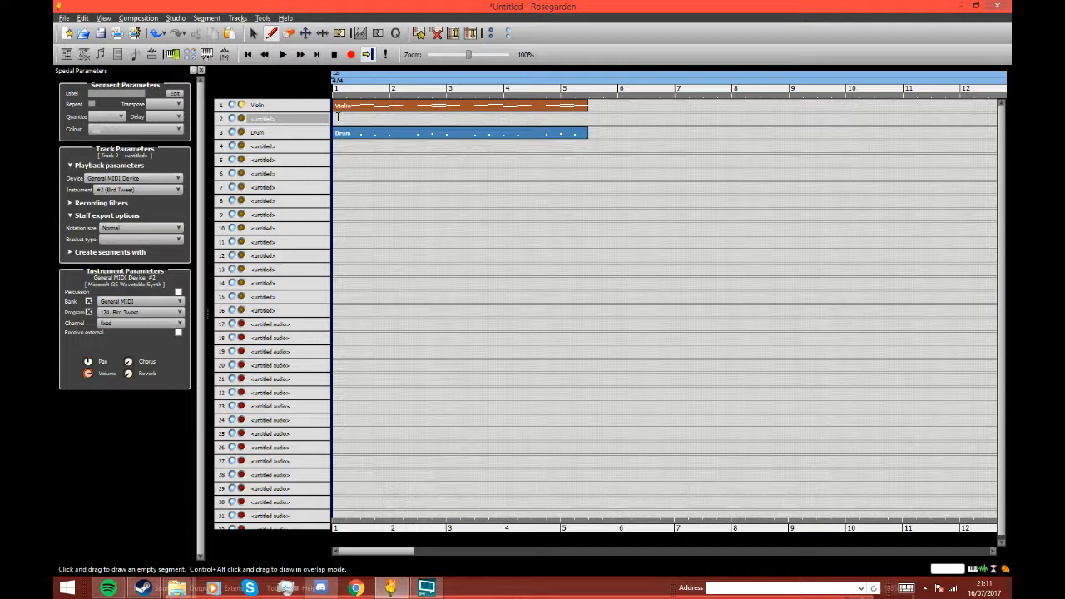
{"action": "left_click_drag", "start_coordinate": [337, 118], "coordinate": [616, 118]}
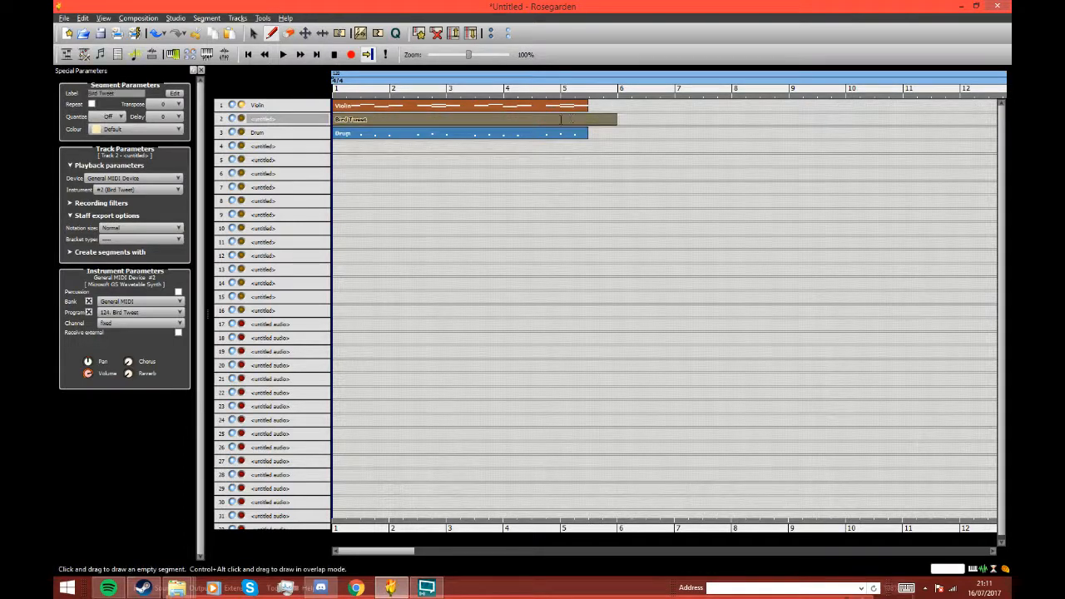
Add a note in bar 1 of the Bird Tweet score and close the notation view
{"action": "double_click", "coordinate": [349, 119]}
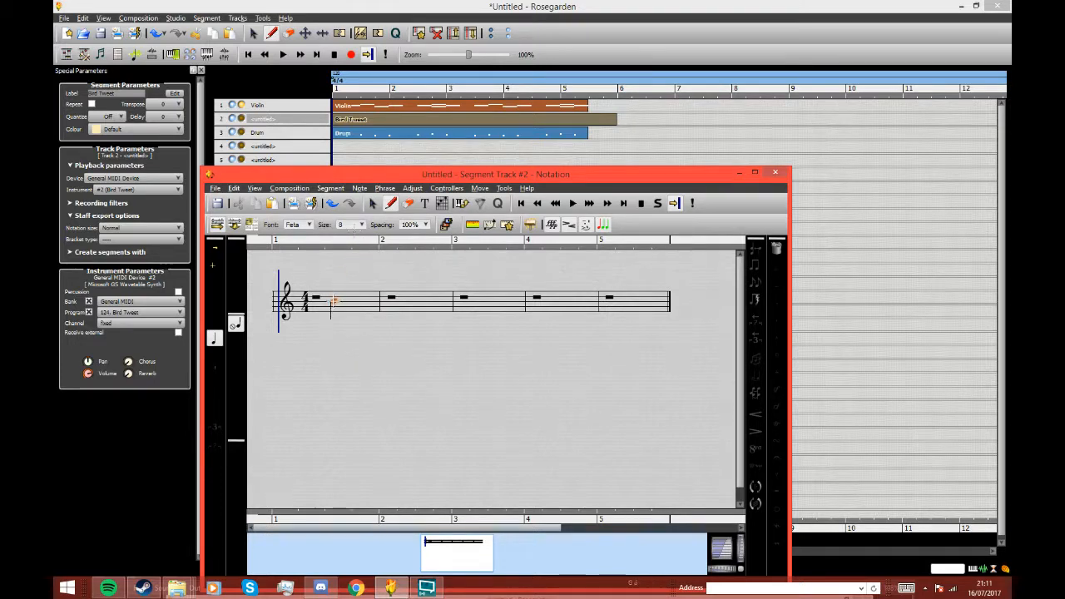
{"action": "left_click", "coordinate": [315, 314]}
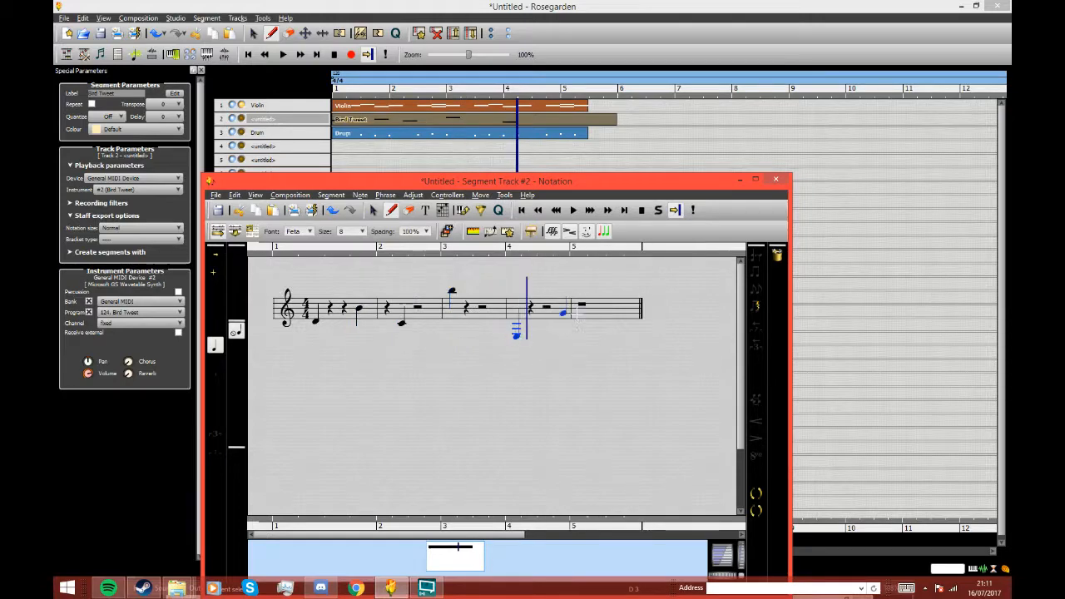
{"action": "left_click", "coordinate": [574, 209]}
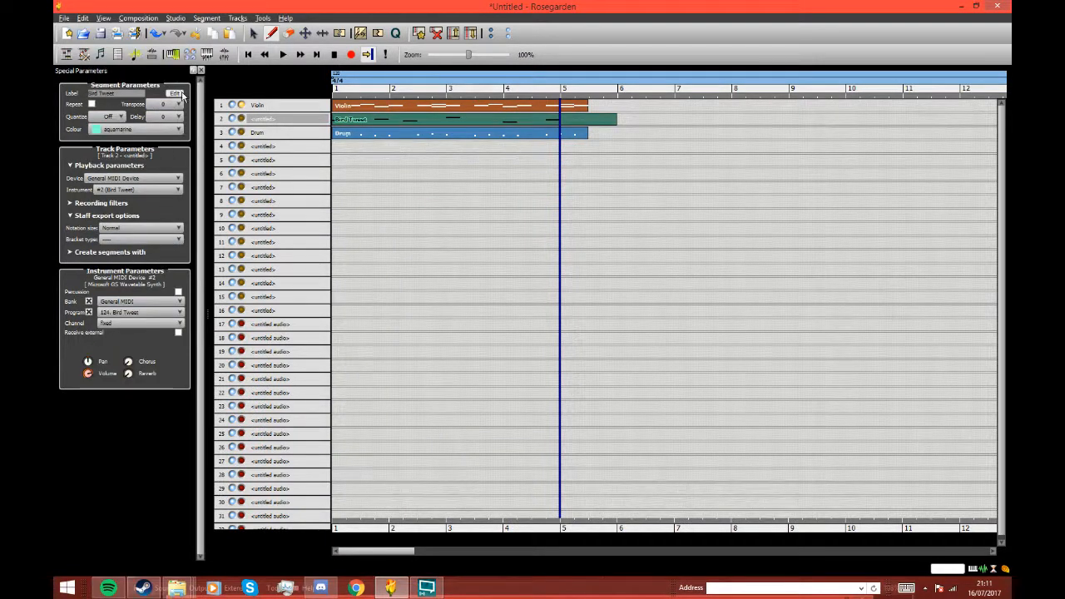
{"action": "left_click", "coordinate": [175, 92]}
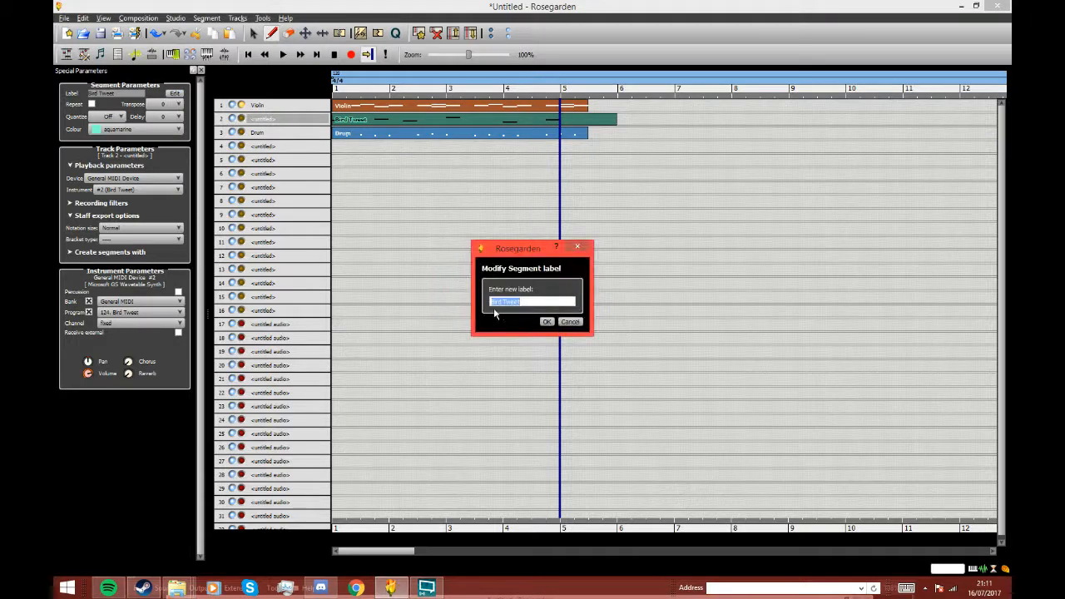
{"action": "left_click", "coordinate": [547, 322]}
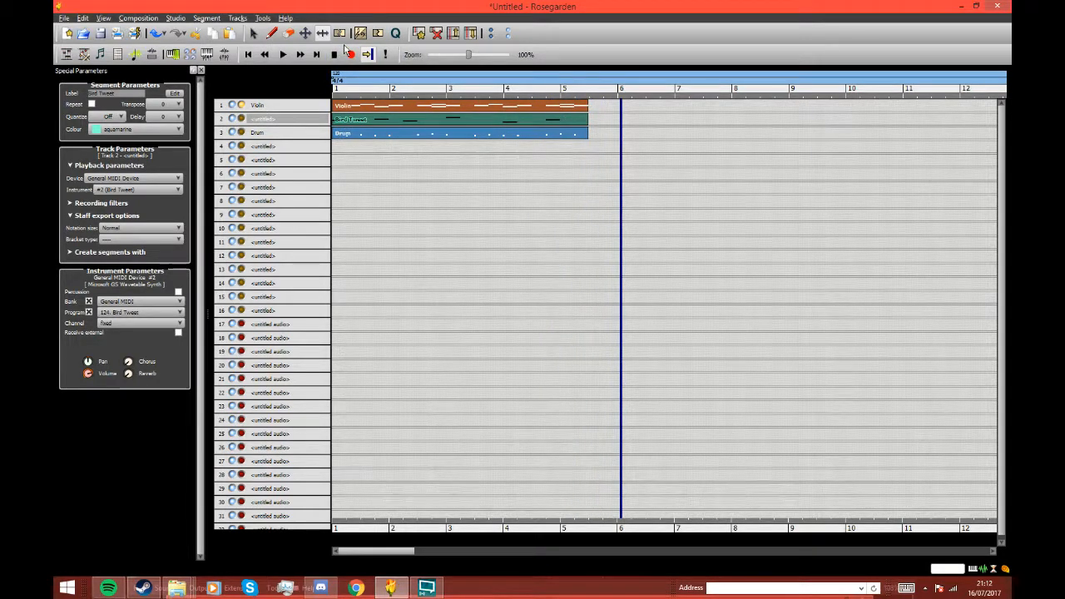
{"action": "left_click", "coordinate": [350, 54]}
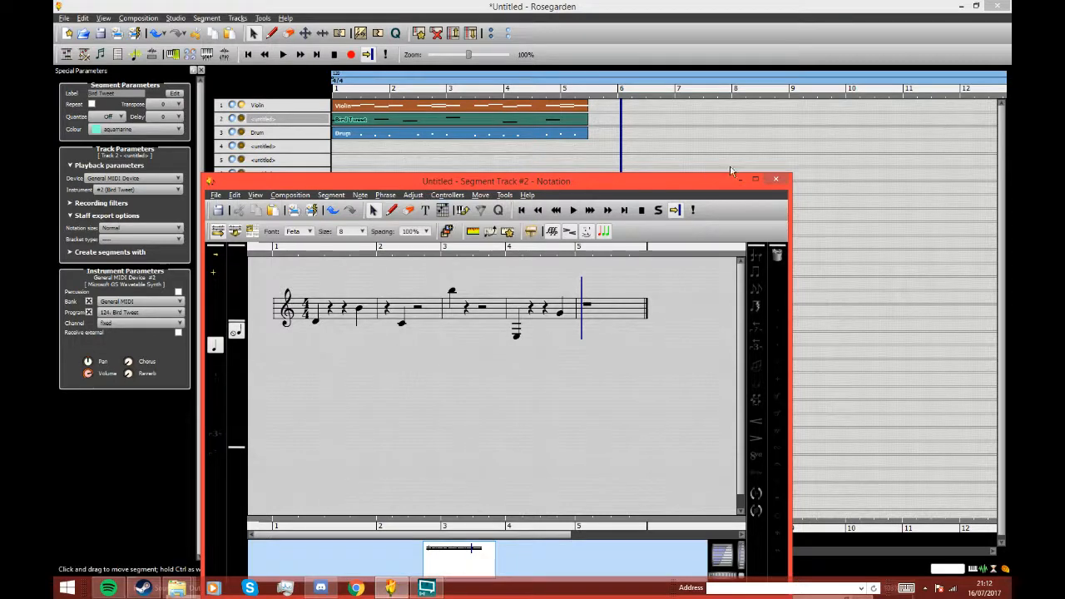
{"action": "left_click", "coordinate": [776, 179]}
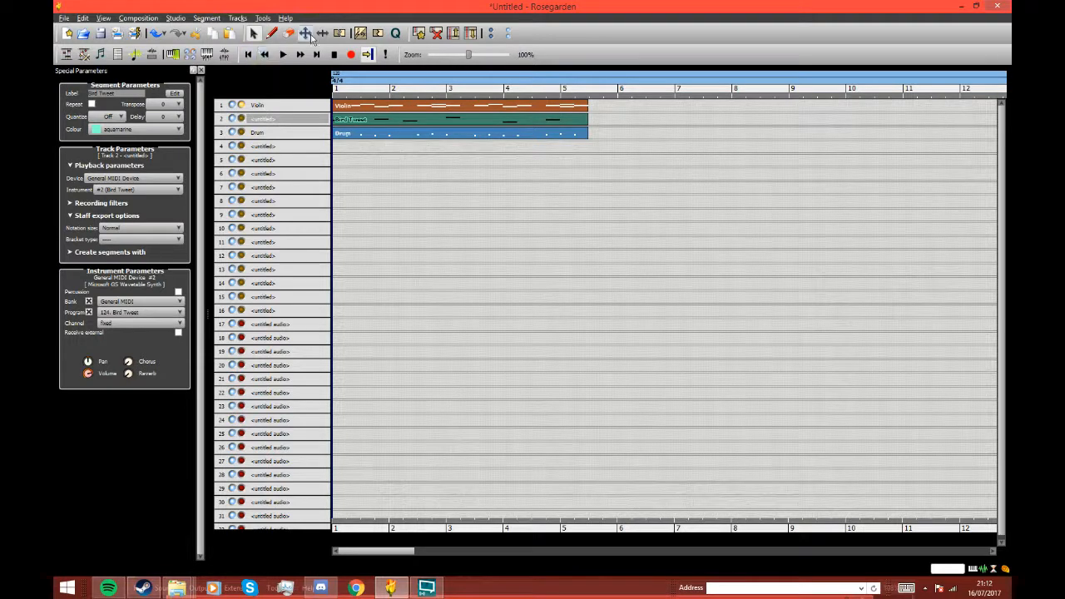
{"action": "left_click", "coordinate": [306, 33]}
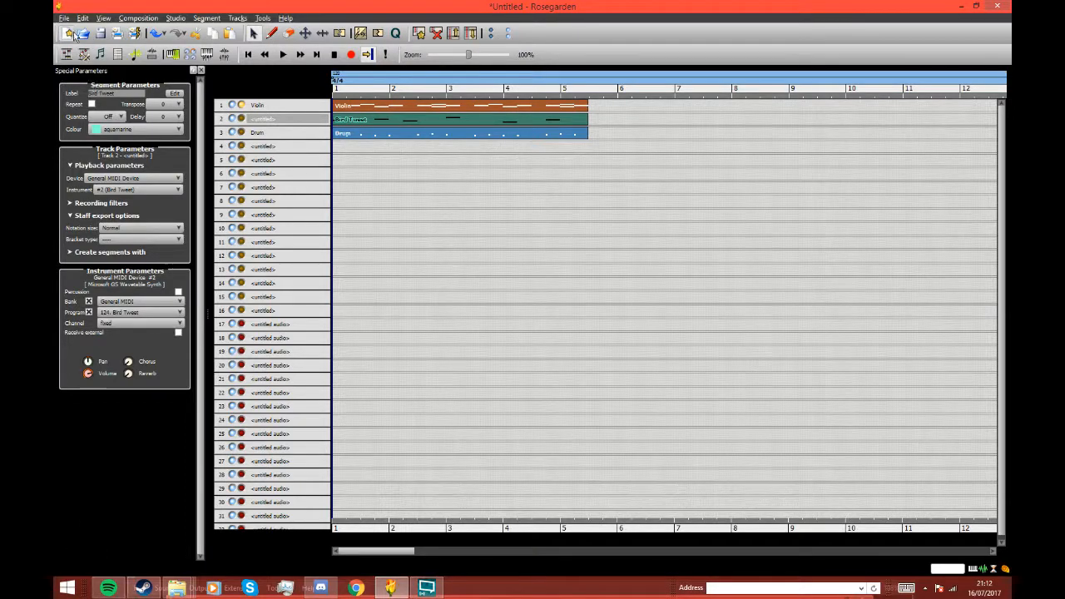
From Save As, create a new Rosegarden folder in Documents
{"action": "left_click", "coordinate": [64, 18]}
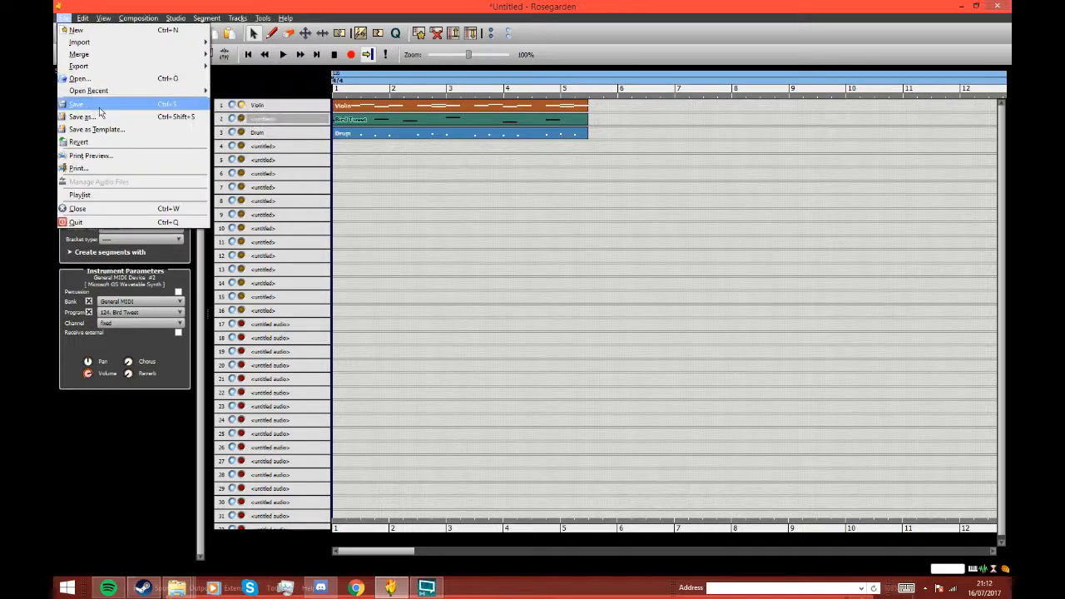
{"action": "left_click", "coordinate": [81, 117]}
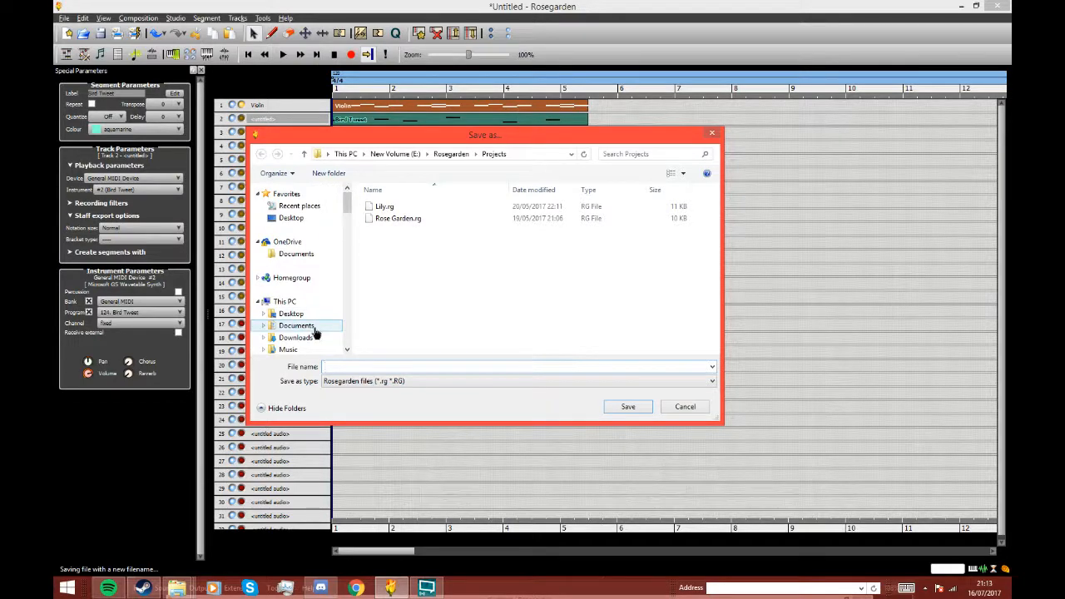
{"action": "left_click", "coordinate": [297, 325]}
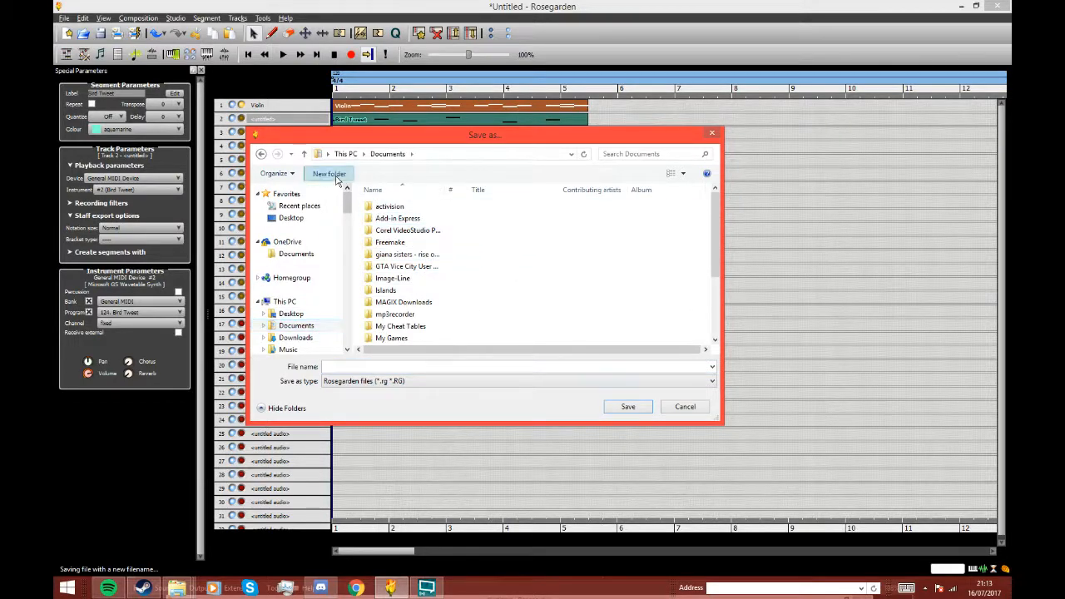
{"action": "left_click", "coordinate": [329, 173]}
{"action": "type", "text": "Rosse"}
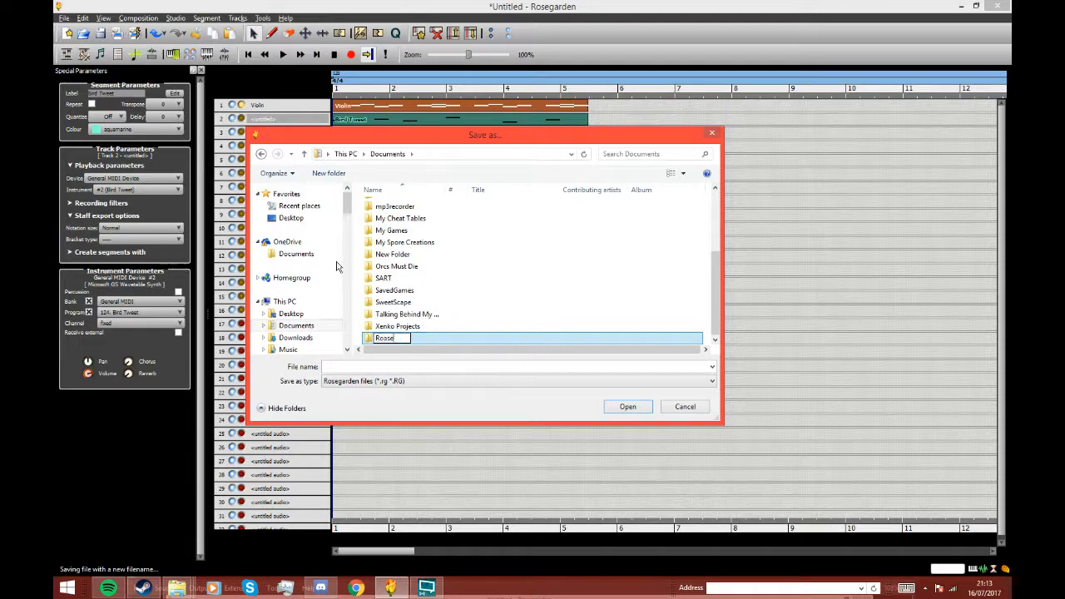
{"action": "key", "text": "Backspace"}
{"action": "type", "text": "garden"}
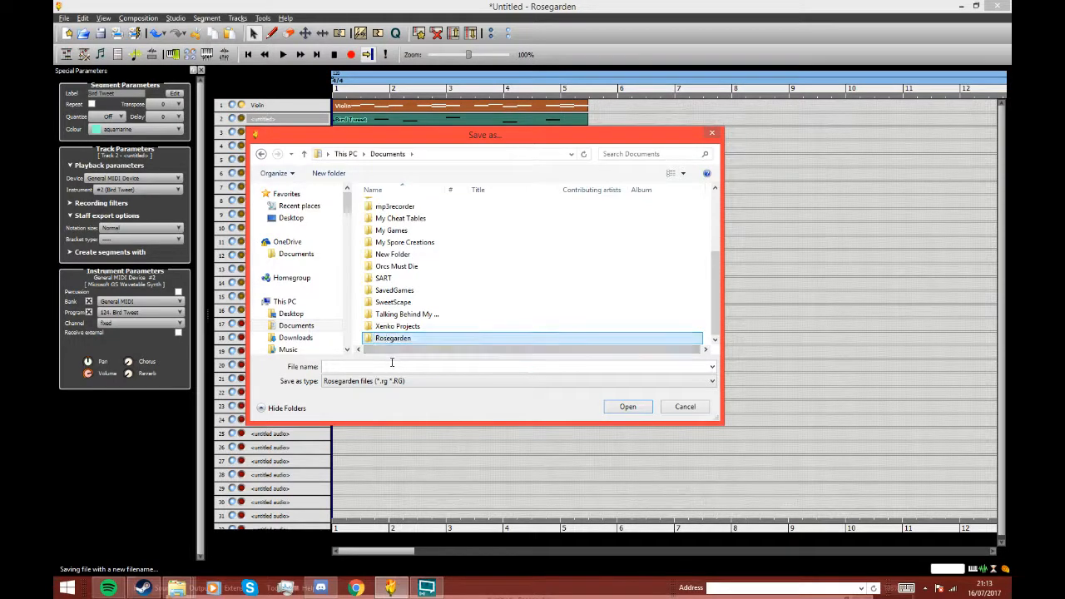
Save the song as Meadow inside the Rosegarden folder
{"action": "double_click", "coordinate": [392, 337]}
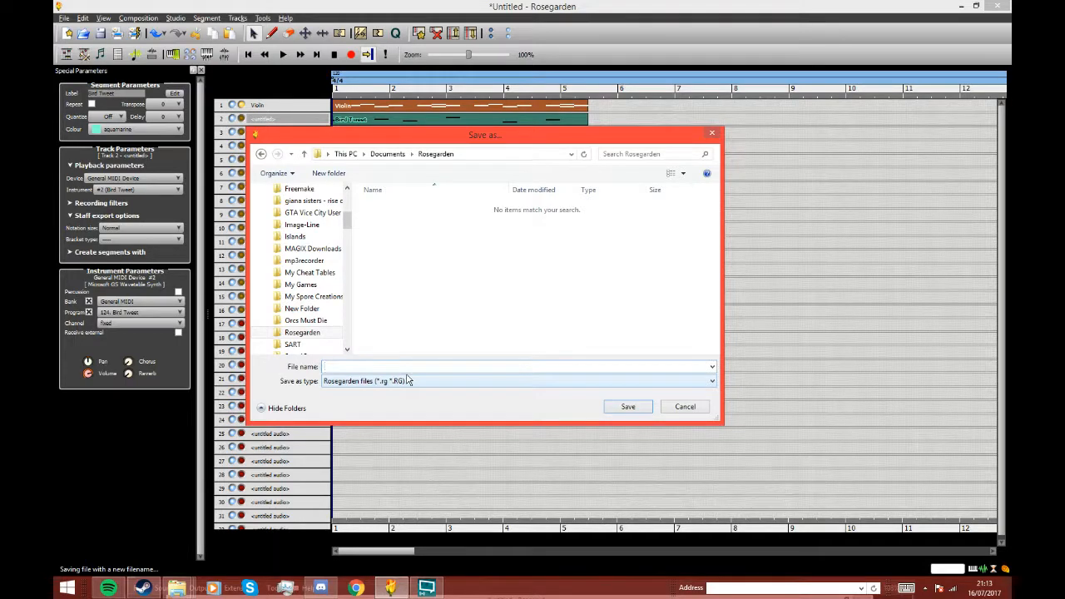
{"action": "type", "text": "Meadow"}
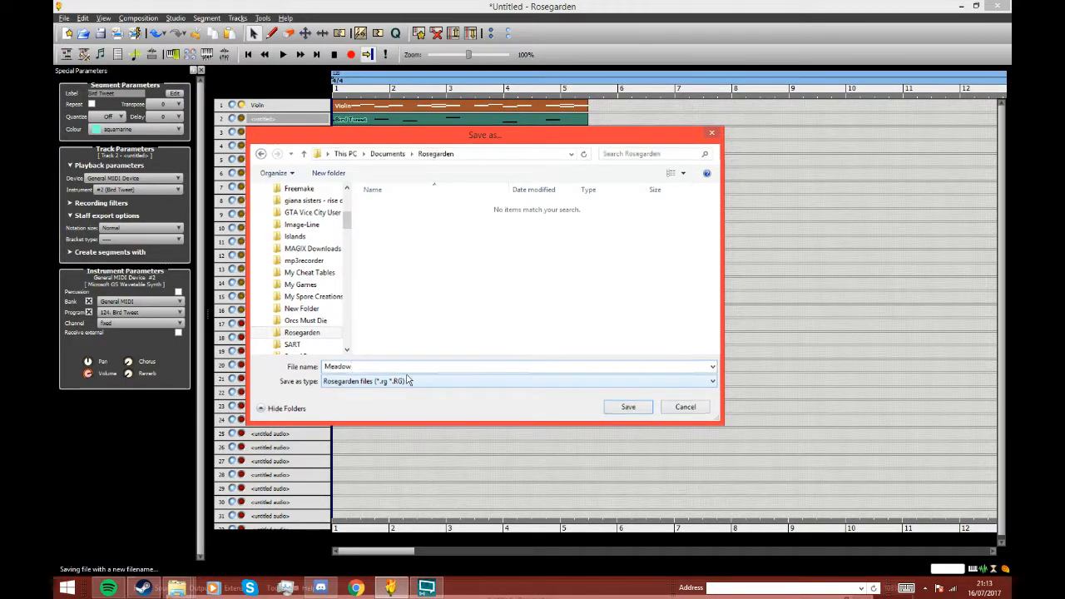
{"action": "left_click", "coordinate": [628, 407]}
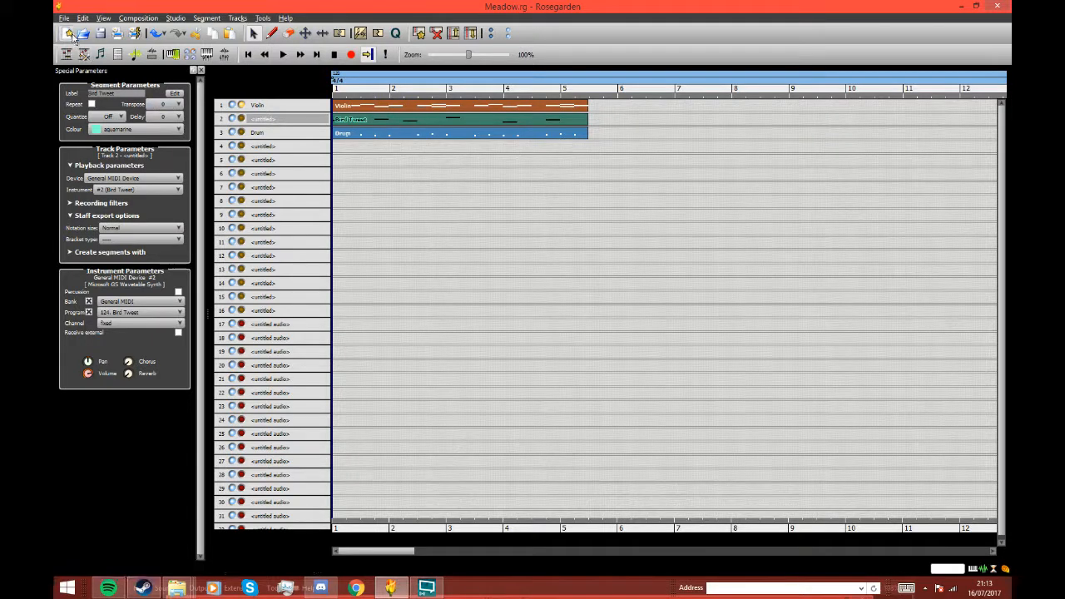
Choose Export MIDI File from the File menu's export options
{"action": "left_click", "coordinate": [64, 18]}
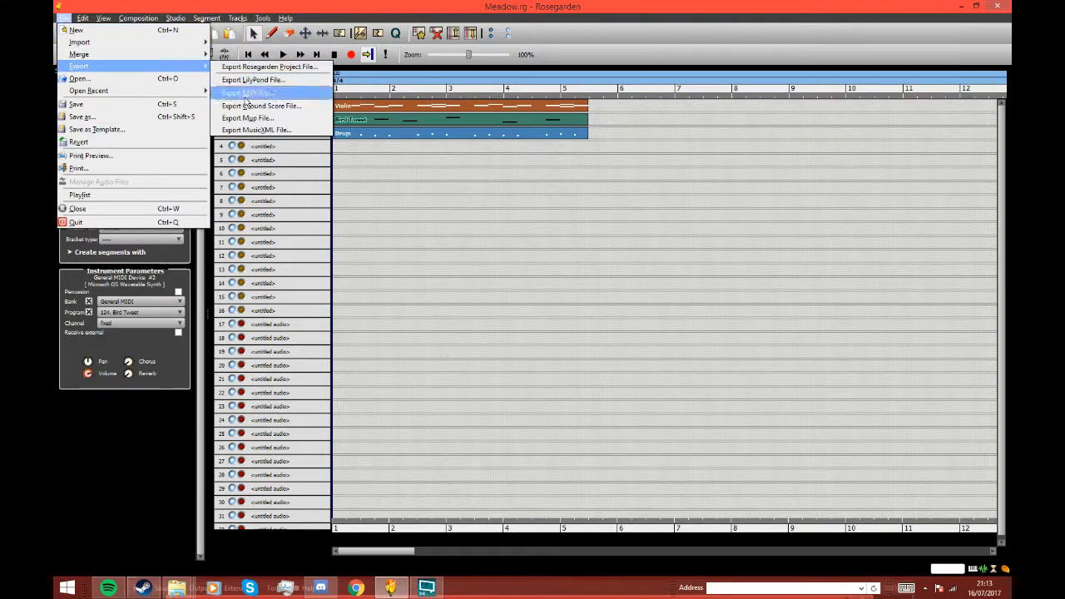
{"action": "mouse_move", "coordinate": [252, 79]}
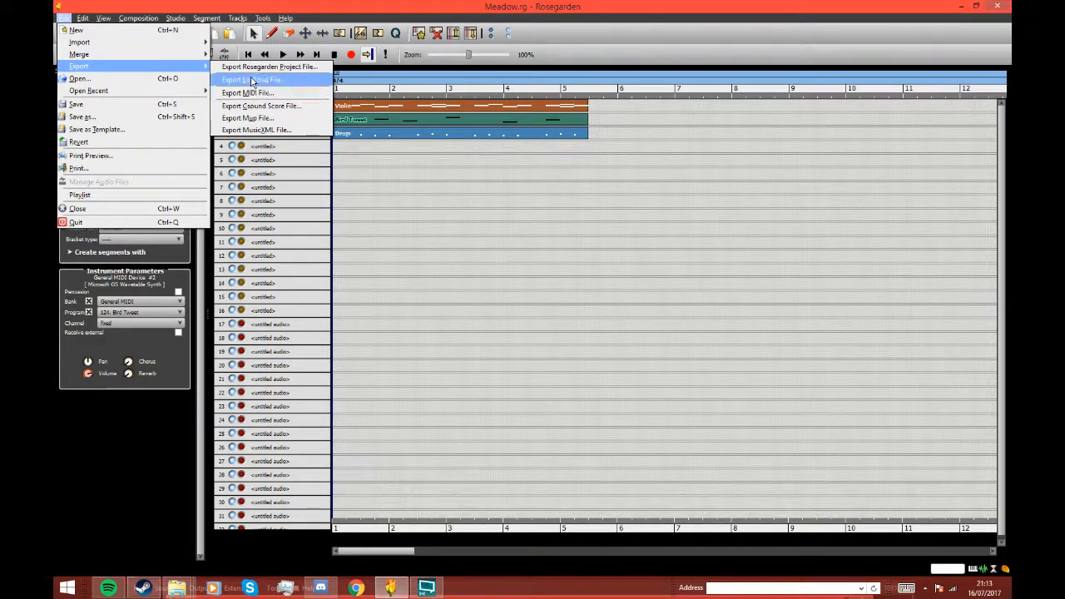
{"action": "mouse_move", "coordinate": [248, 130]}
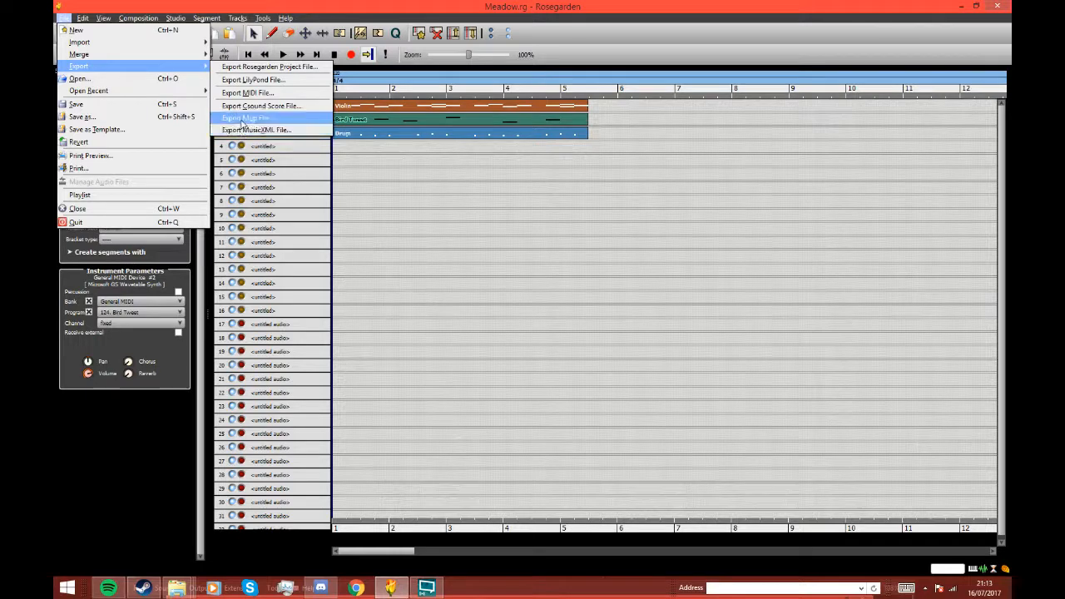
{"action": "mouse_move", "coordinate": [253, 79]}
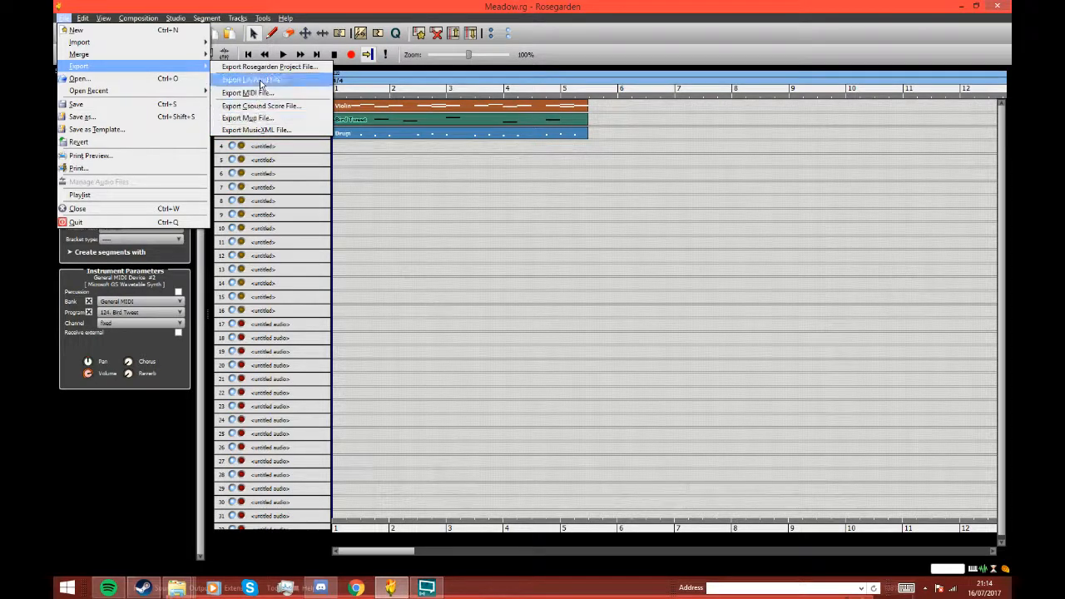
{"action": "mouse_move", "coordinate": [266, 67]}
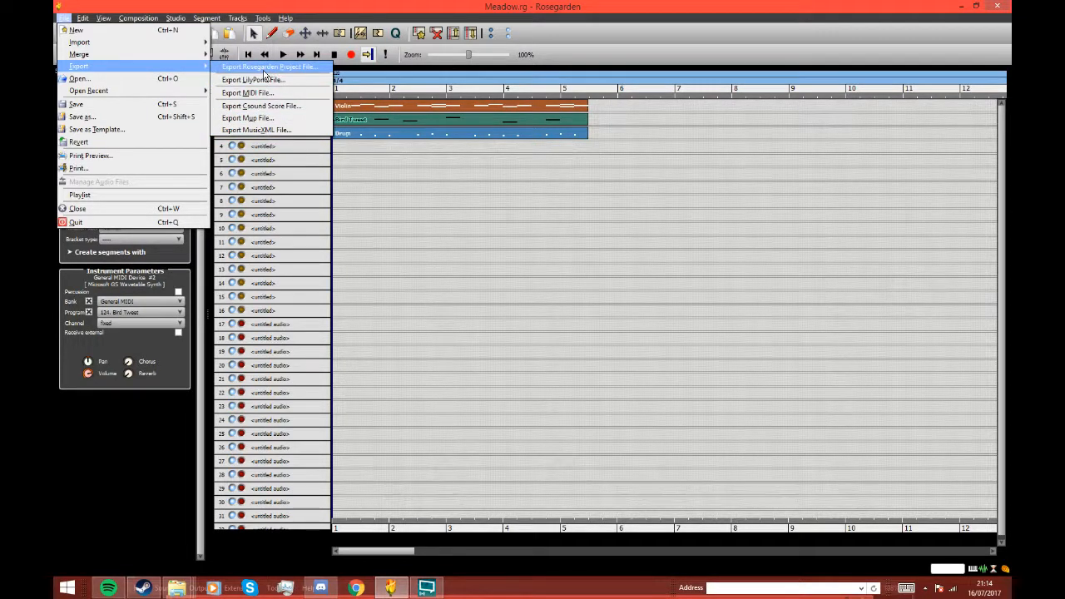
{"action": "mouse_move", "coordinate": [252, 80]}
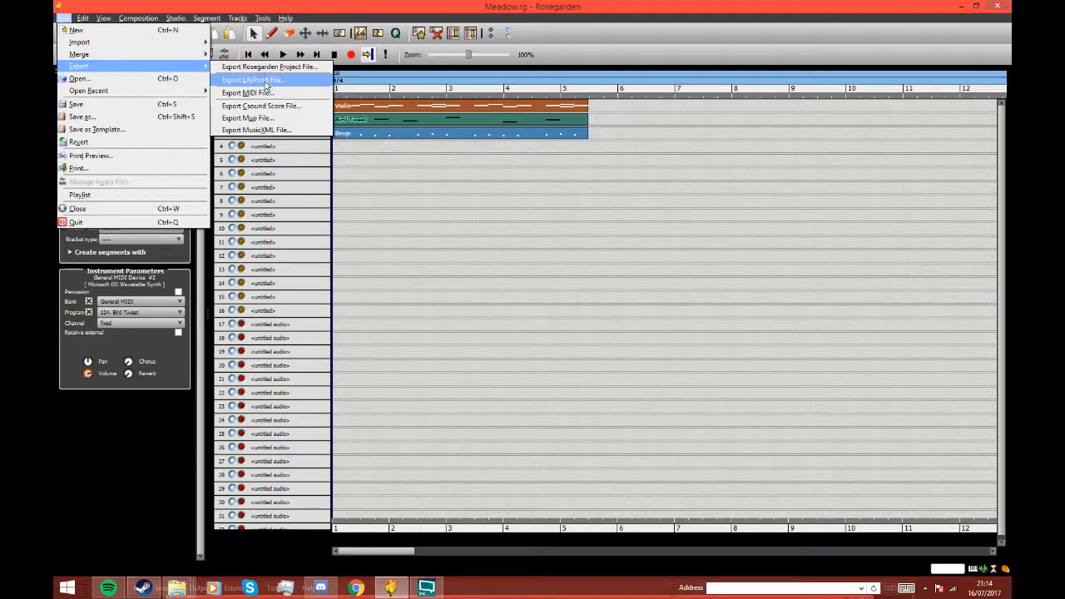
{"action": "mouse_move", "coordinate": [247, 92]}
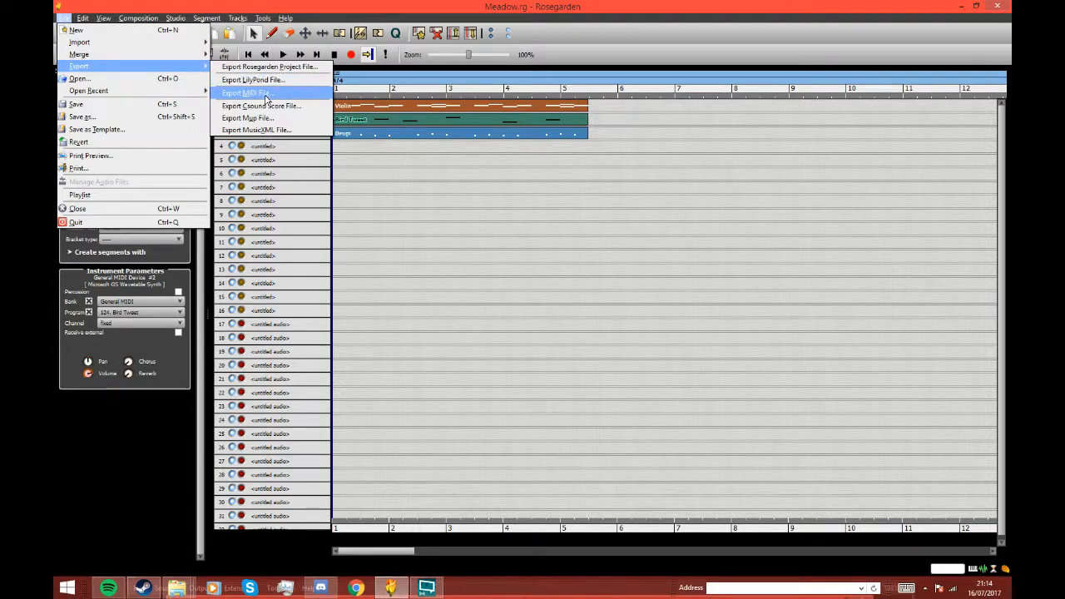
{"action": "left_click", "coordinate": [245, 92]}
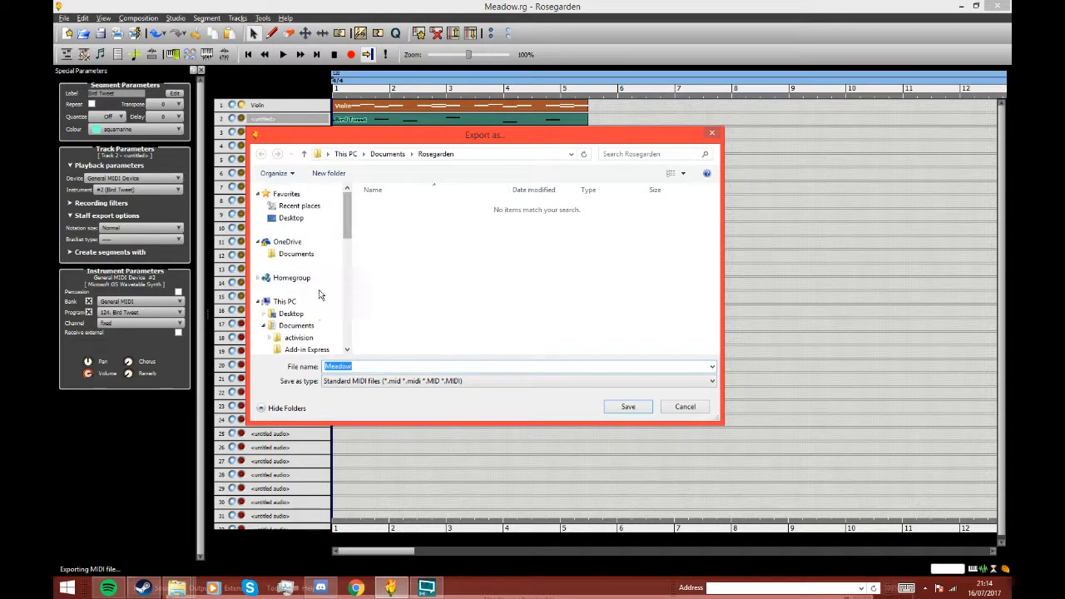
Export the Meadow MIDI file to the Desktop
{"action": "left_click", "coordinate": [292, 313]}
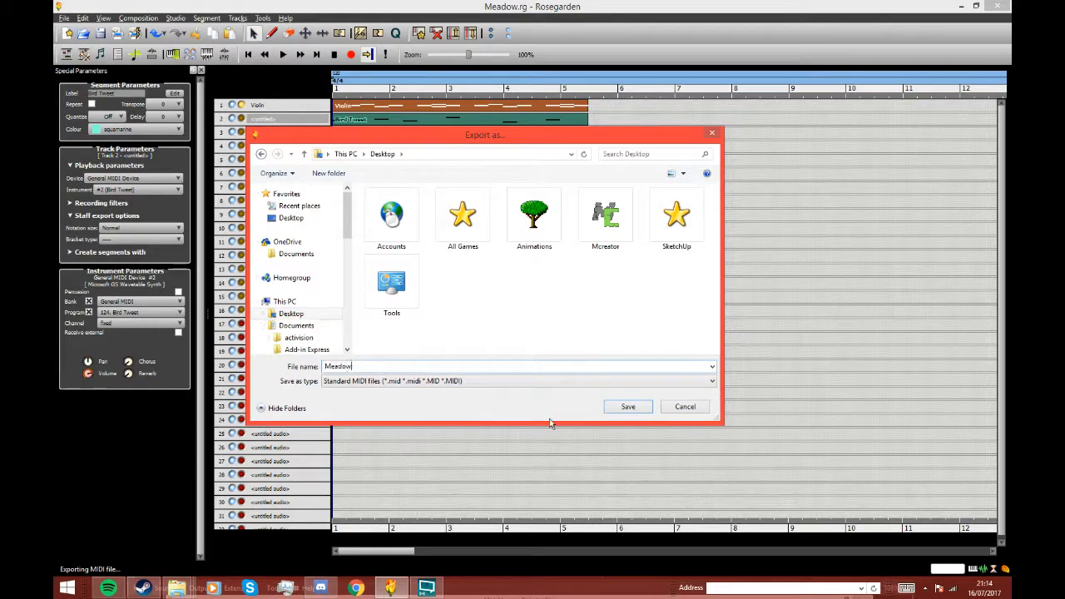
{"action": "left_click", "coordinate": [628, 407]}
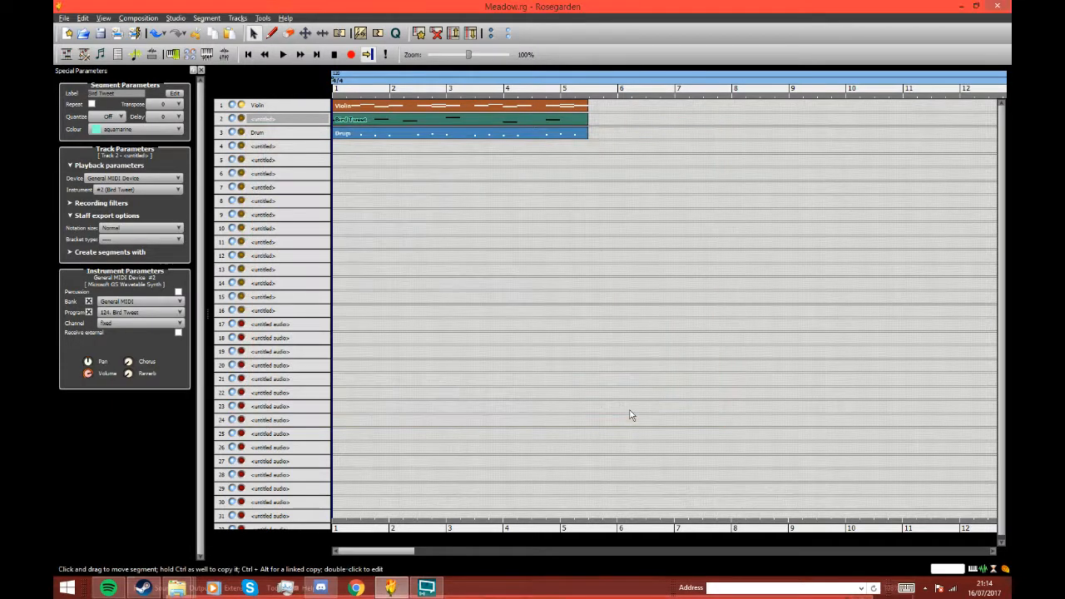
{"action": "mouse_move", "coordinate": [403, 440]}
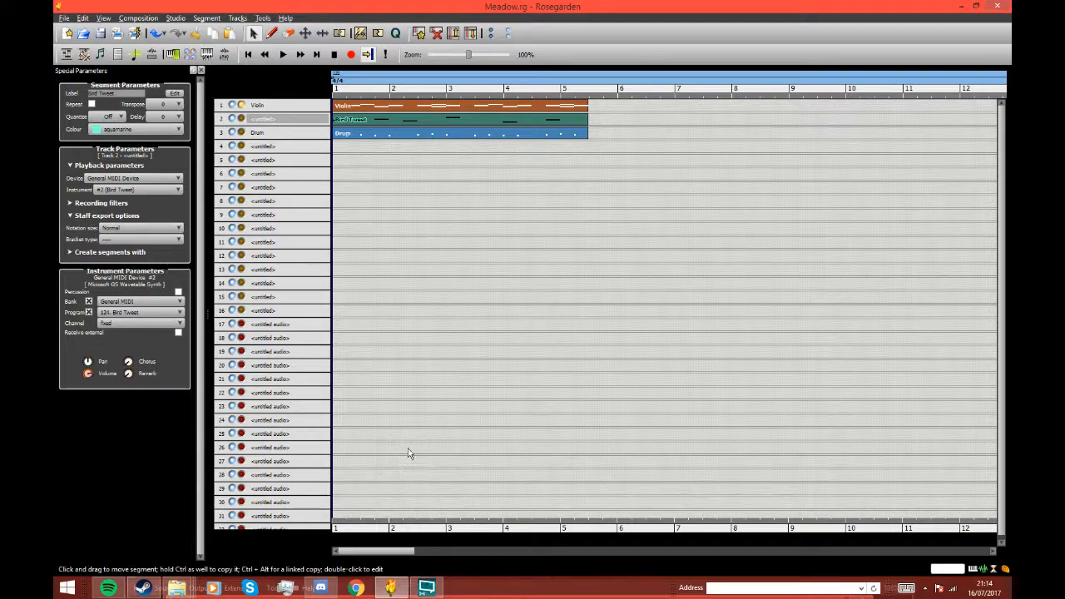
{"action": "mouse_move", "coordinate": [887, 580]}
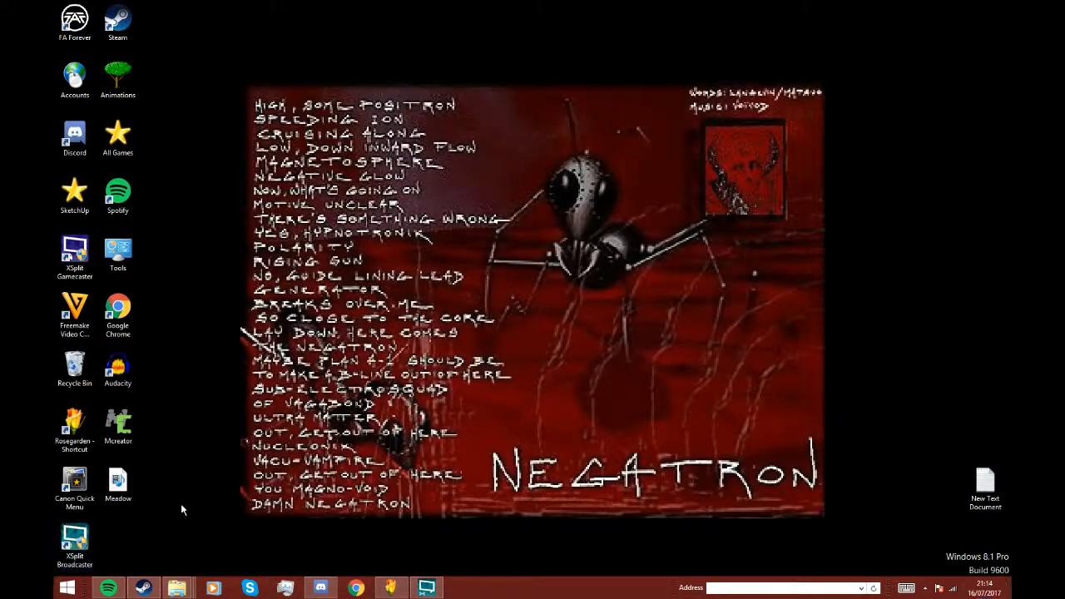
{"action": "mouse_move", "coordinate": [118, 483]}
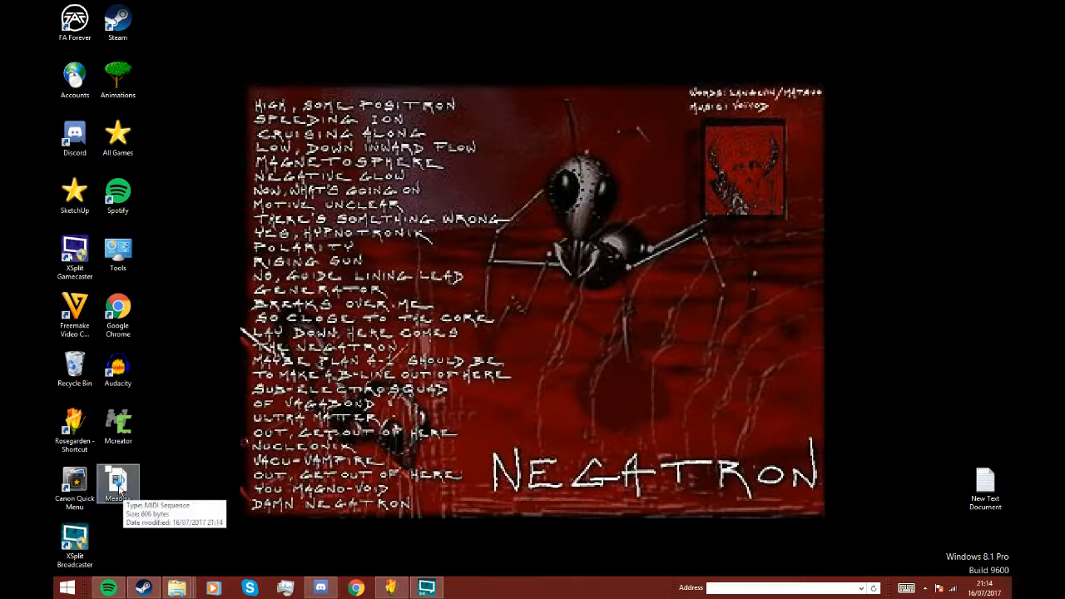
Open the Meadow MIDI file from the desktop and check the system tray overflow
{"action": "double_click", "coordinate": [117, 482]}
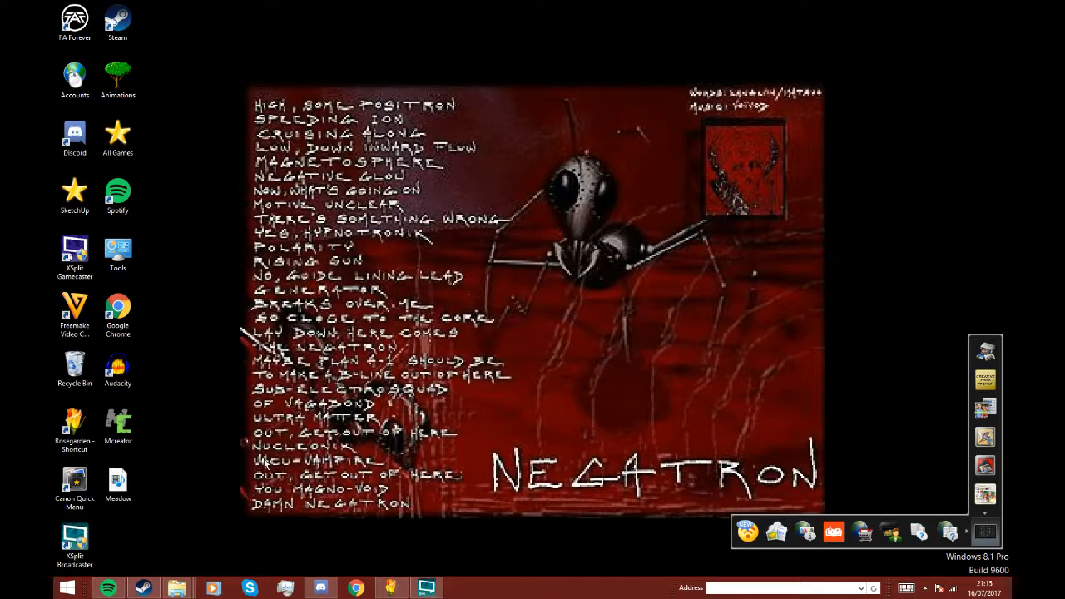
{"action": "left_click", "coordinate": [389, 589]}
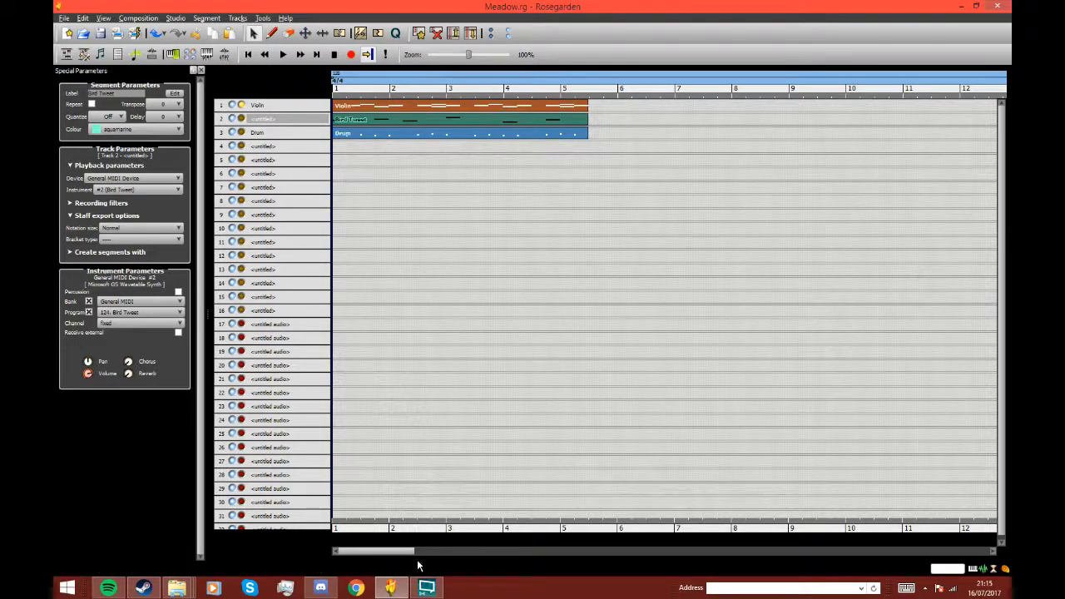
{"action": "mouse_move", "coordinate": [478, 457]}
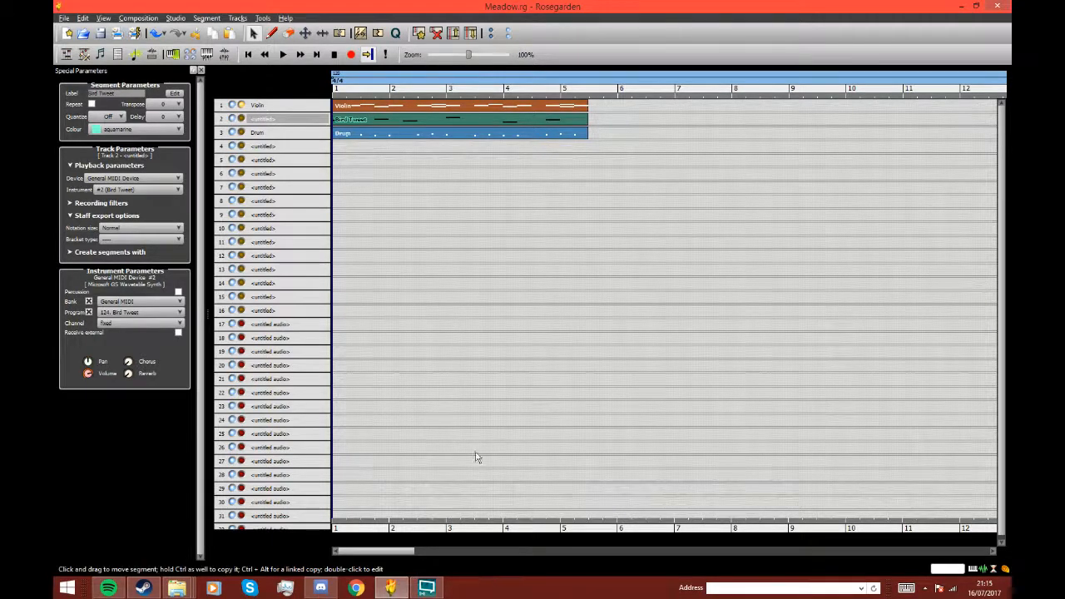
{"action": "mouse_move", "coordinate": [471, 454]}
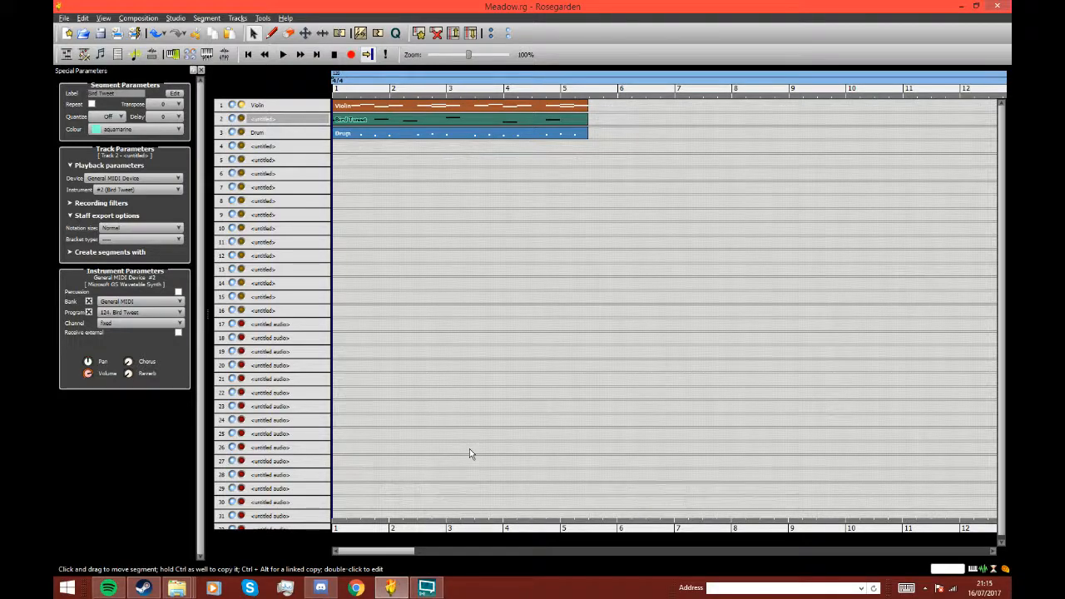